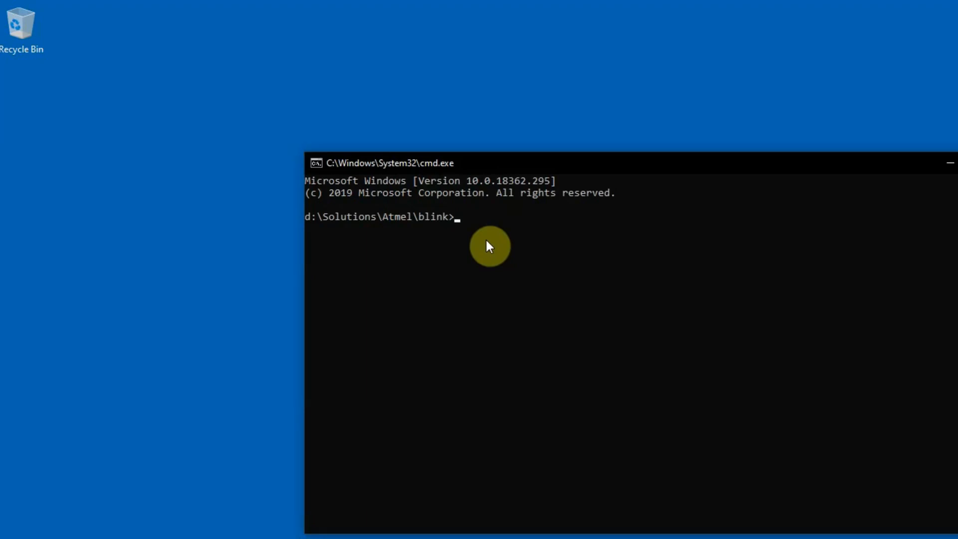
Launch Notepad on blink.c from the blink folder via 'notepad blink.c'
{"action": "type", "text": "notepad"}
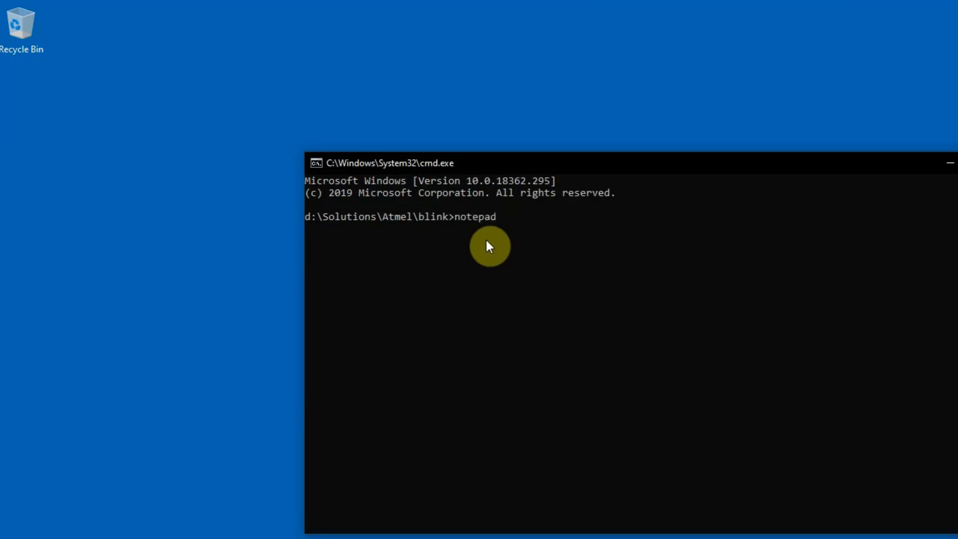
{"action": "type", "text": "blink"}
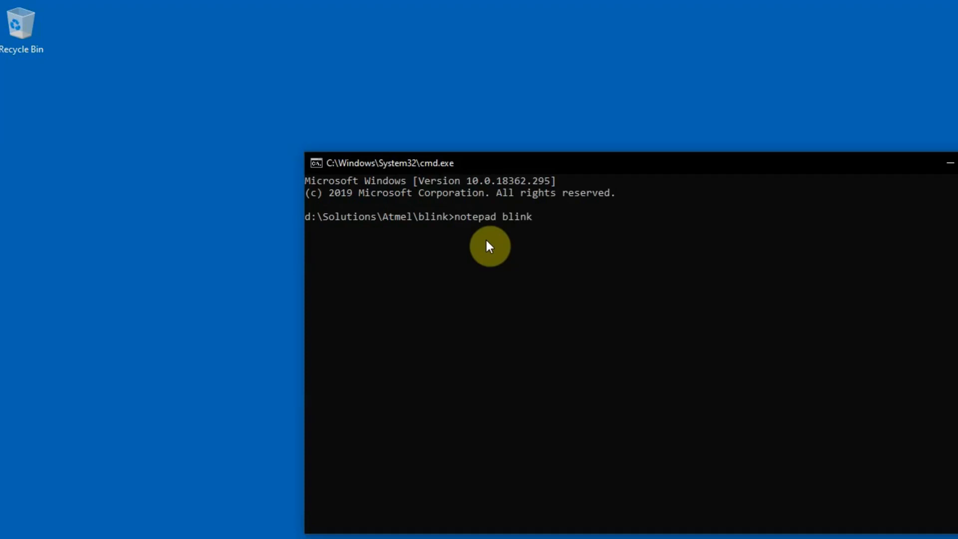
{"action": "type", "text": ".c"}
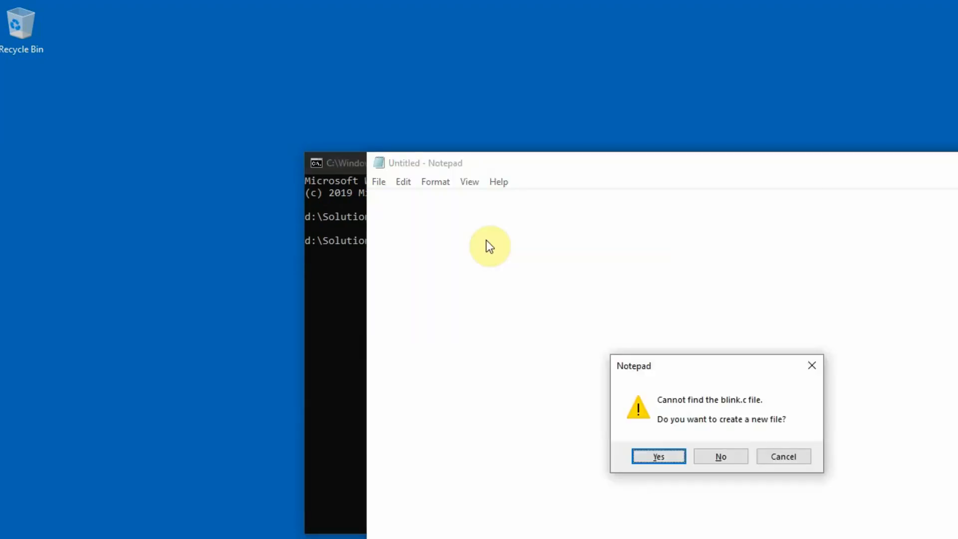
Confirm creating blink.c and write 'int main(void) { return 0; }' as its content
{"action": "left_click", "coordinate": [658, 456]}
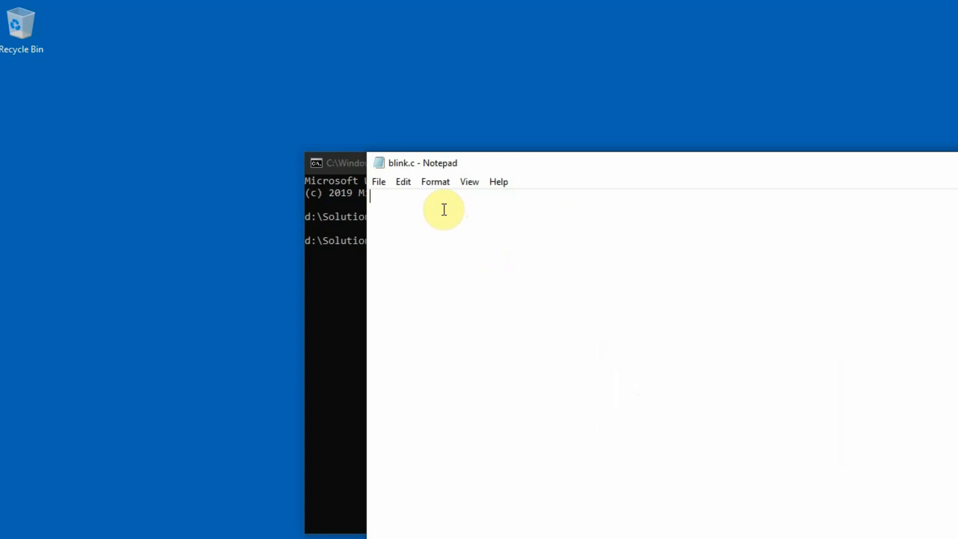
{"action": "type", "text": "int mai"}
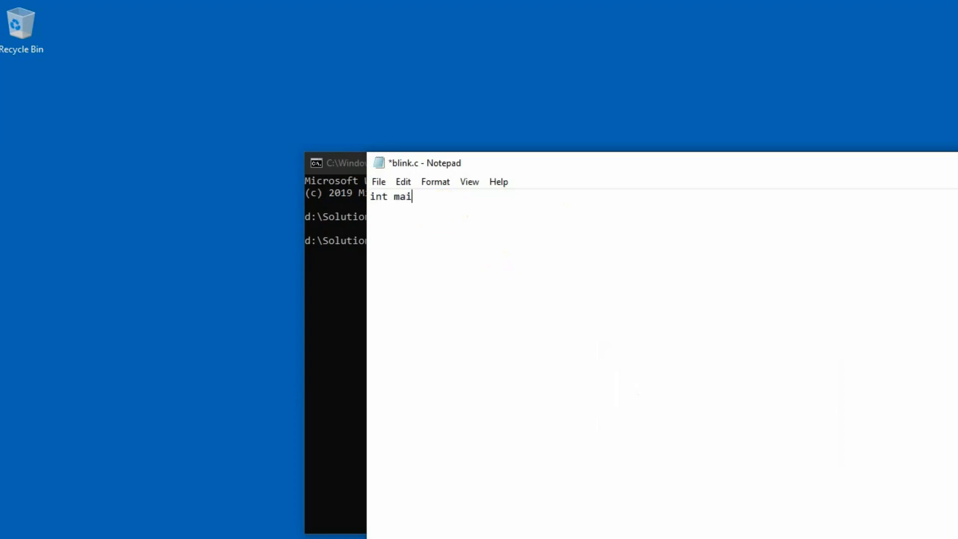
{"action": "type", "text": "n(void)"}
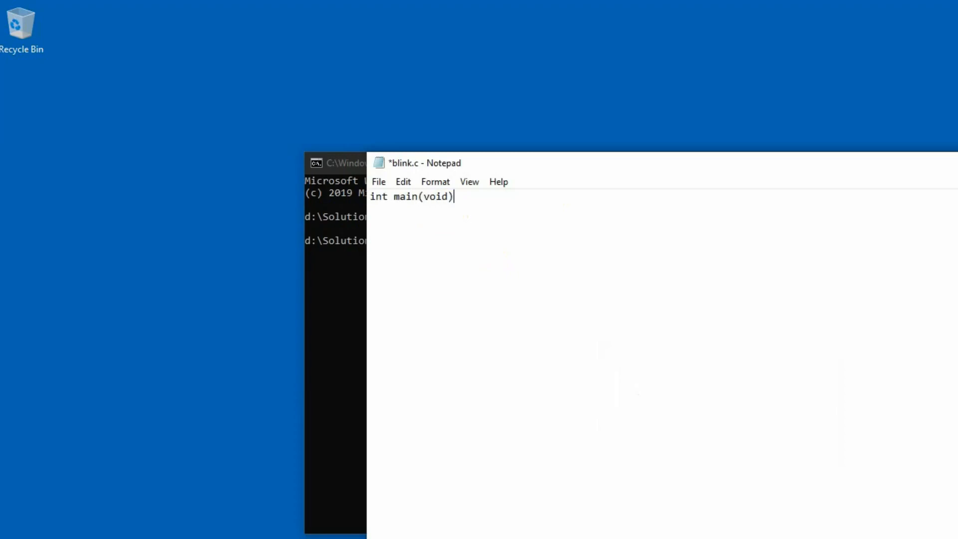
{"action": "type", "text": "{"}
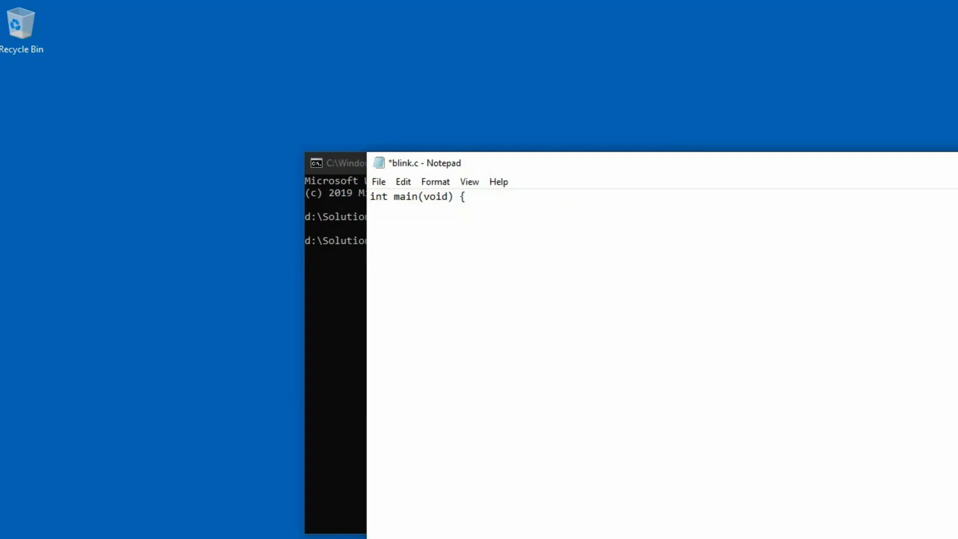
{"action": "type", "text": "}"}
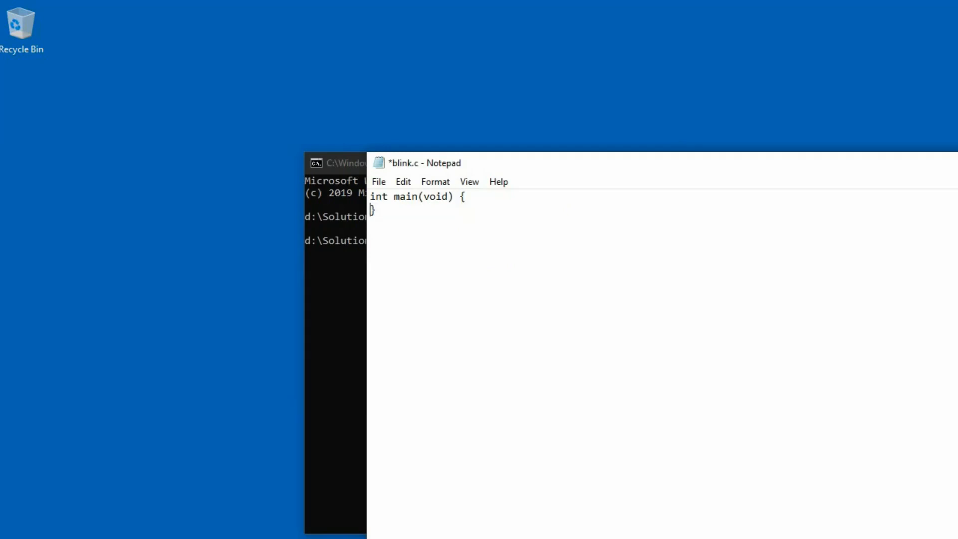
{"action": "type", "text": "retur"}
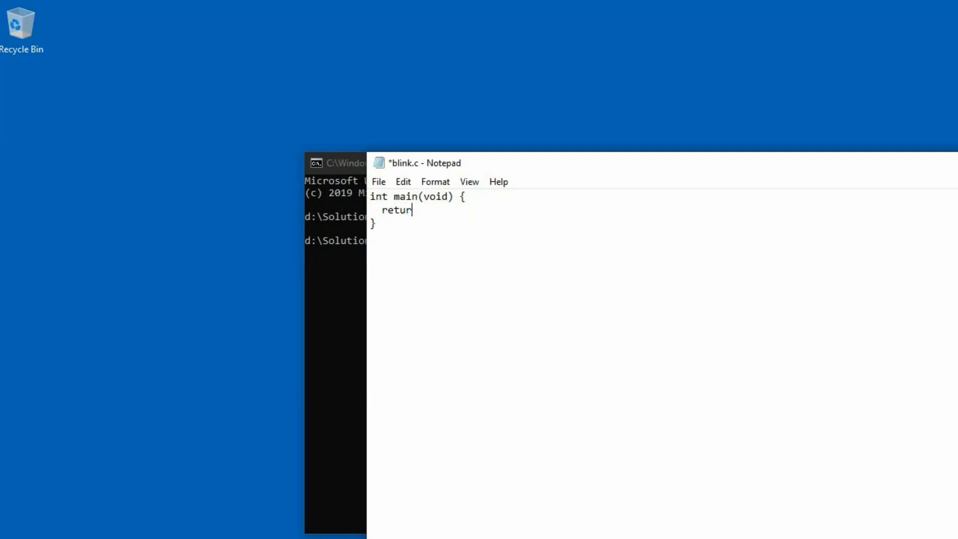
{"action": "type", "text": "n 0;"}
{"action": "left_click", "coordinate": [335, 240]}
{"action": "type", "text": "avr"}
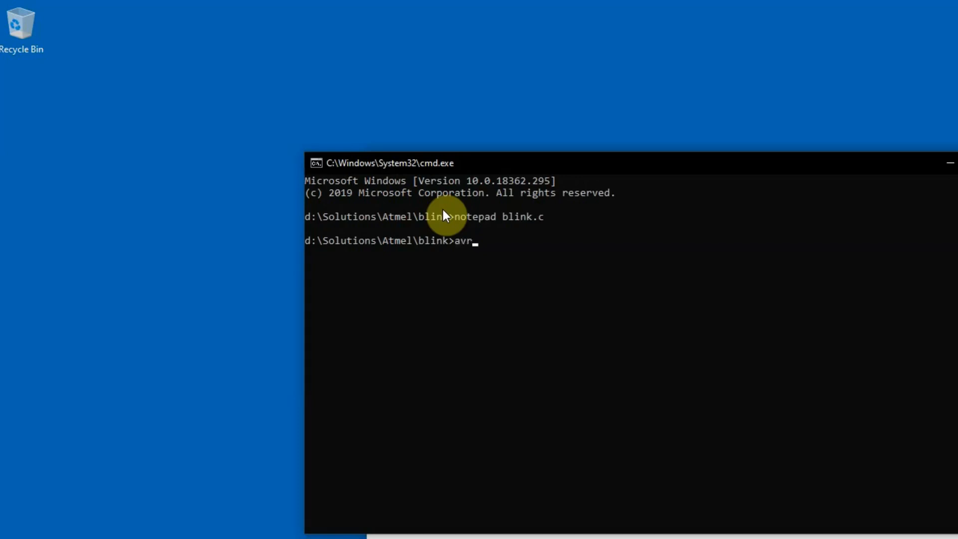
Run 'avr-gcc --version' to confirm GCC 5.4.0 is installed
{"action": "type", "text": "-gcc"}
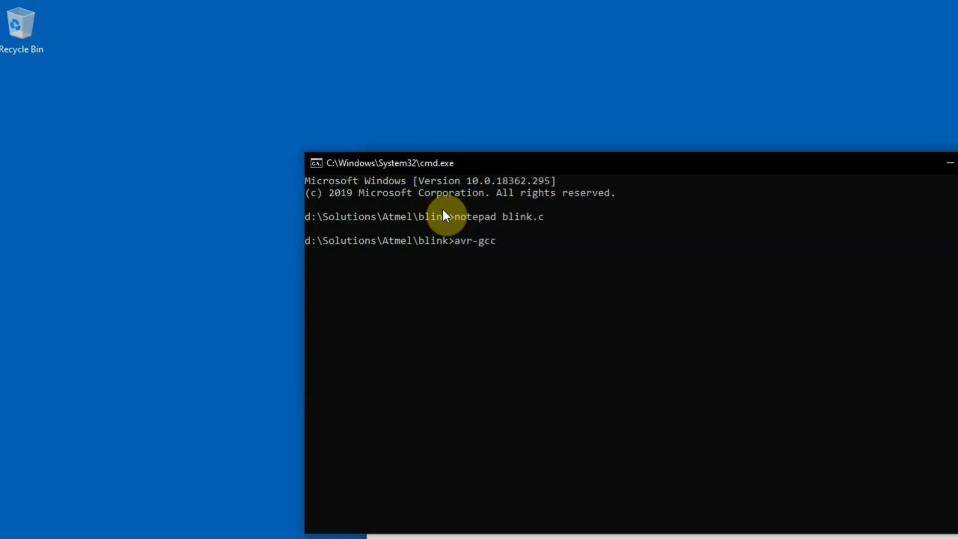
{"action": "type", "text": "--versio"}
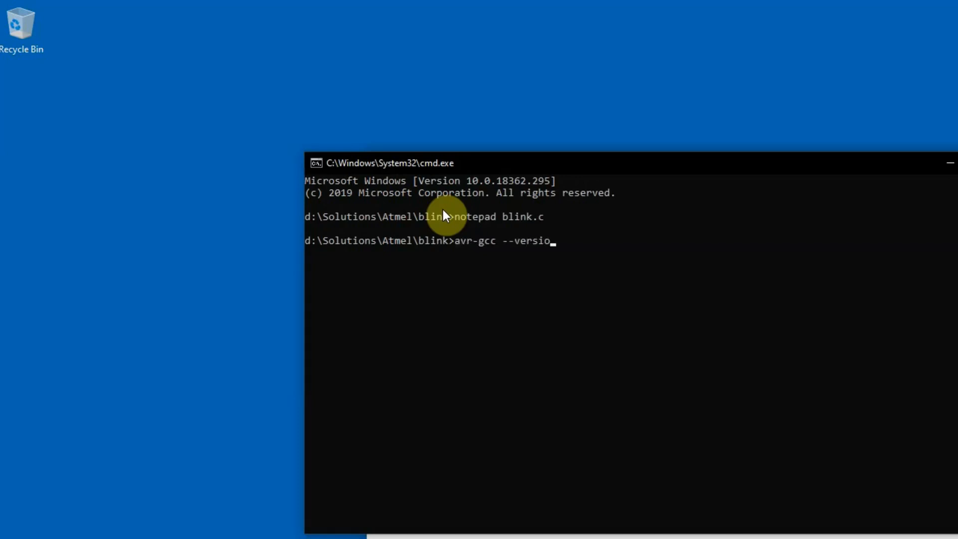
{"action": "key", "text": "Return"}
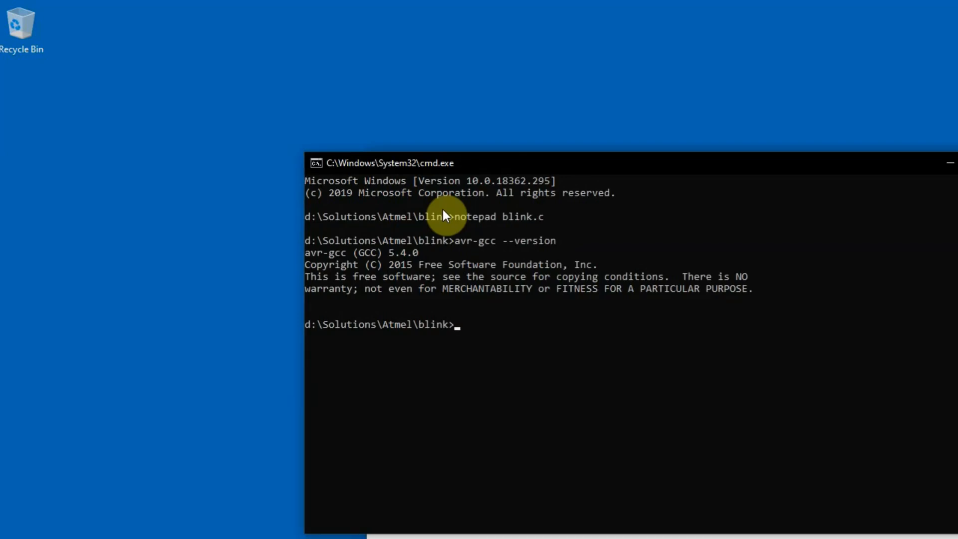
Enter 'avr-gcc blink.c -mmcu=attiny10 -DF_CPU=1000000L -Os -o blink.bin' to compile for the ATtiny10
{"action": "type", "text": "avr-"}
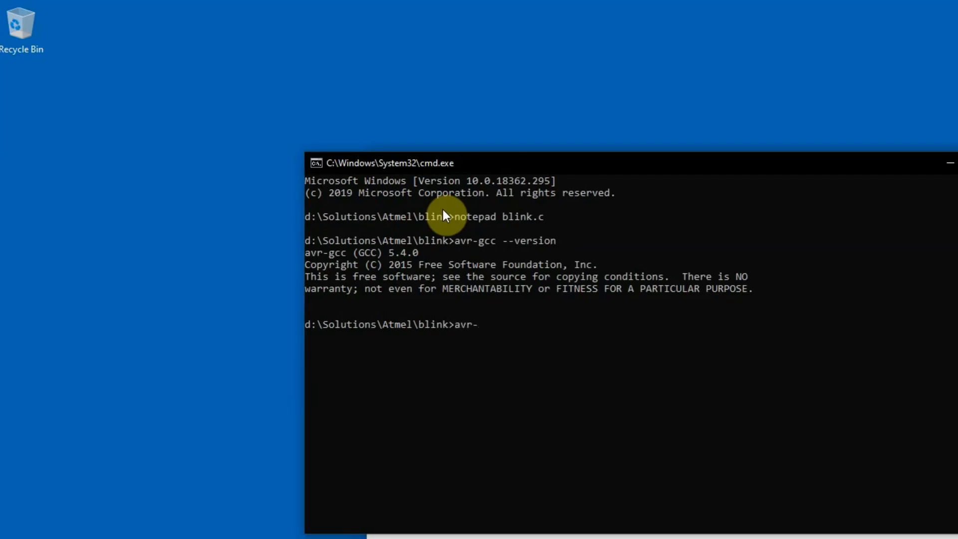
{"action": "type", "text": "gcc"}
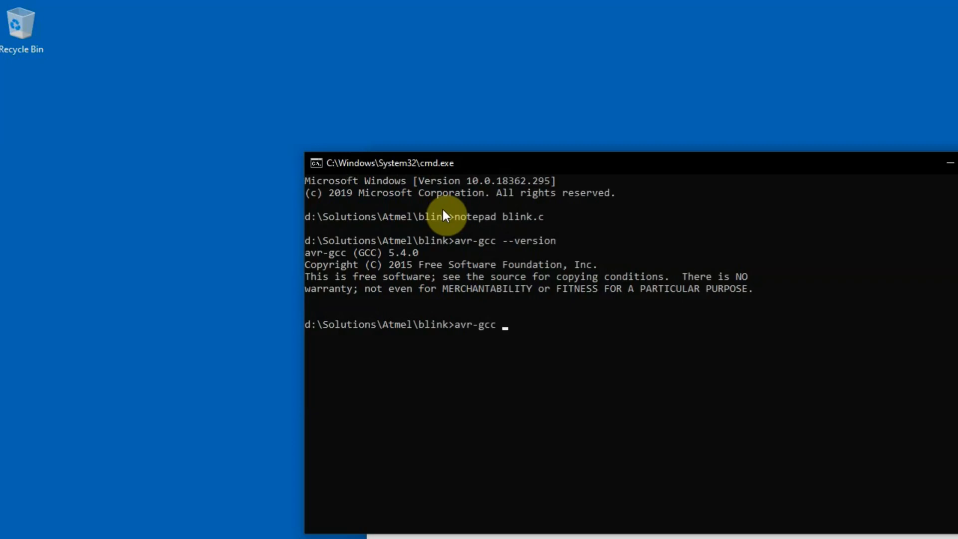
{"action": "type", "text": "blin"}
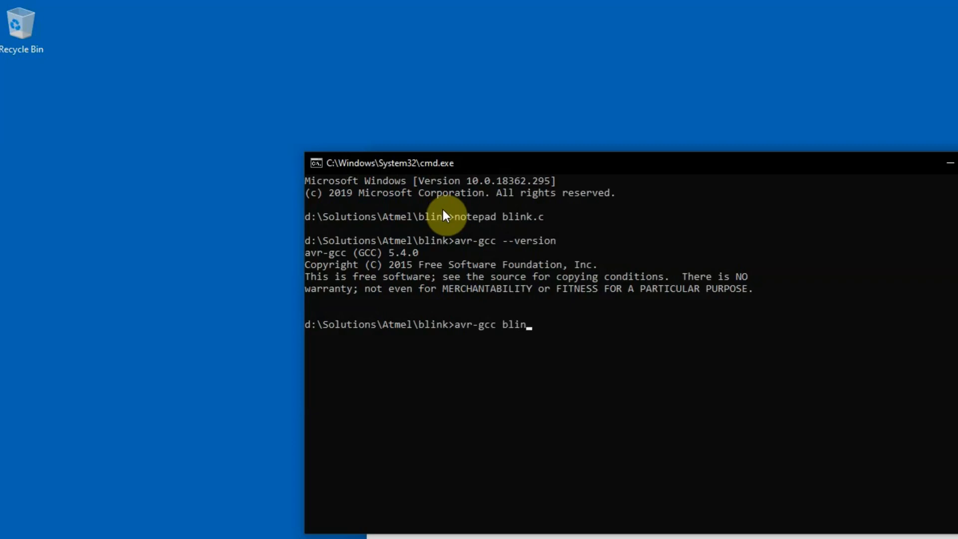
{"action": "type", "text": "k"}
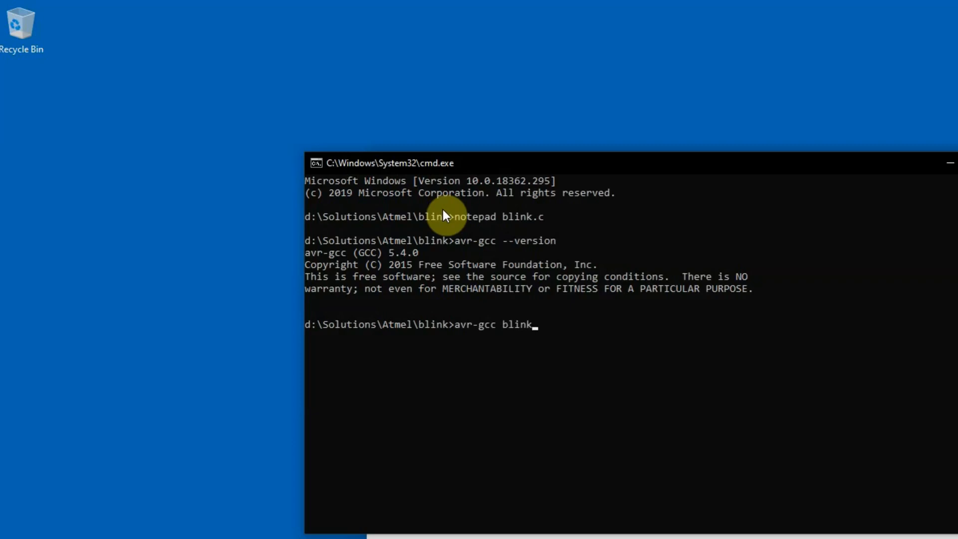
{"action": "type", "text": ".c -"}
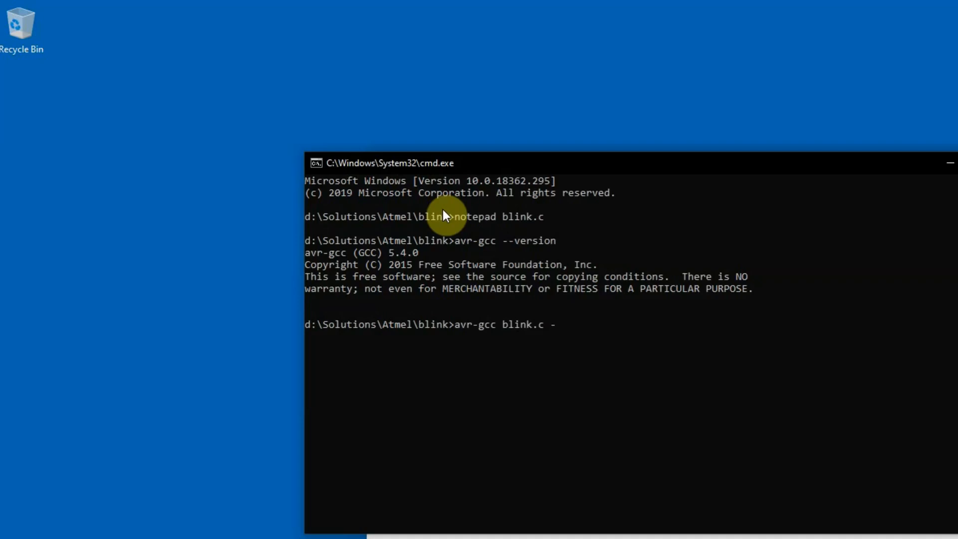
{"action": "type", "text": "mmcu=a"}
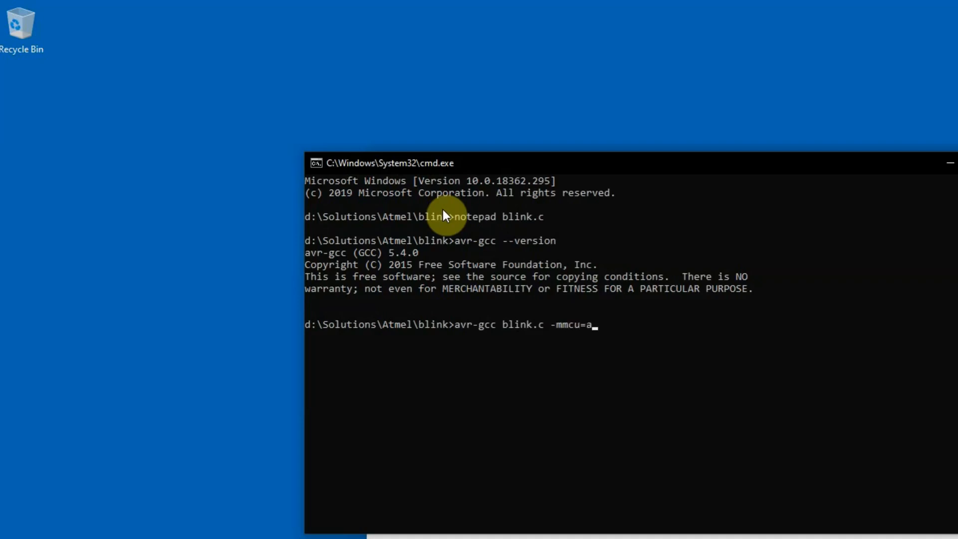
{"action": "type", "text": "ttin"}
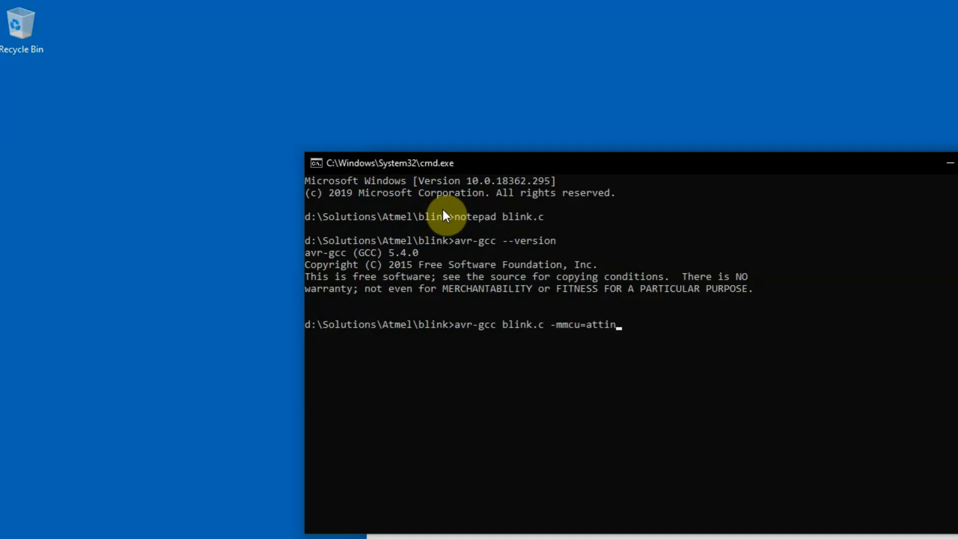
{"action": "type", "text": "y10"}
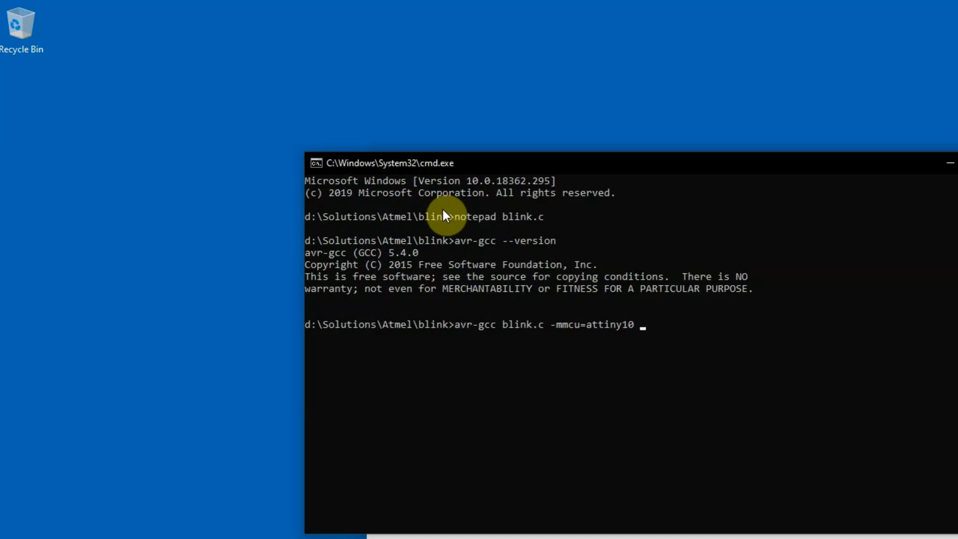
{"action": "type", "text": "-"}
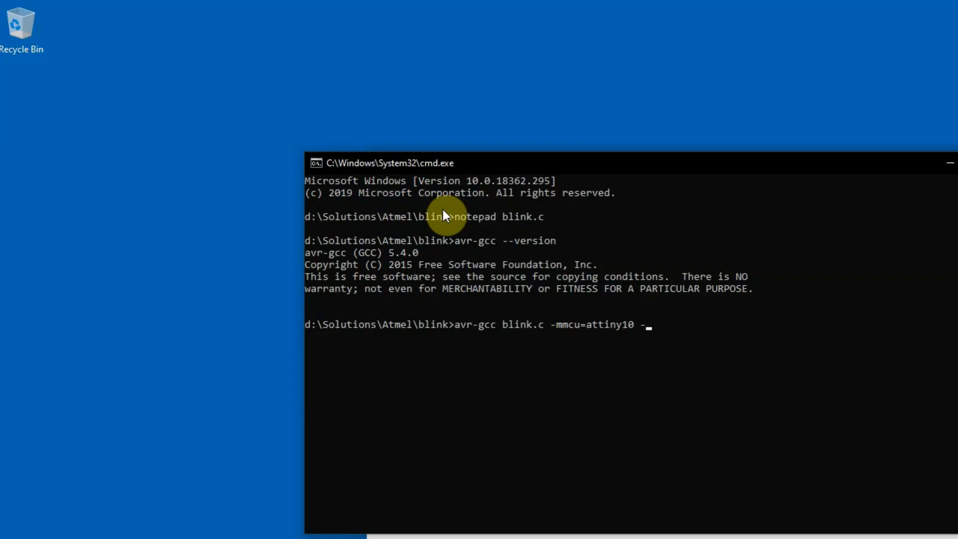
{"action": "type", "text": "DF"}
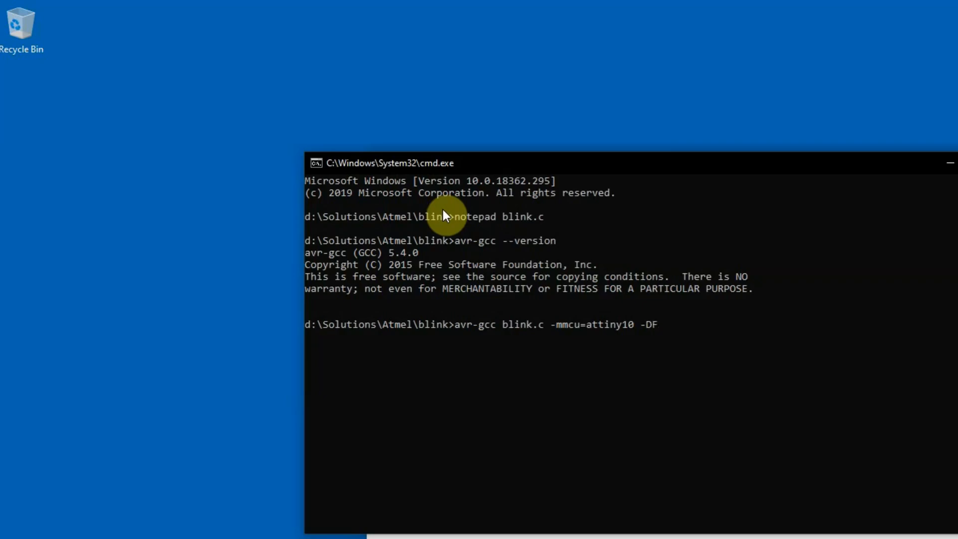
{"action": "type", "text": "_CPU"}
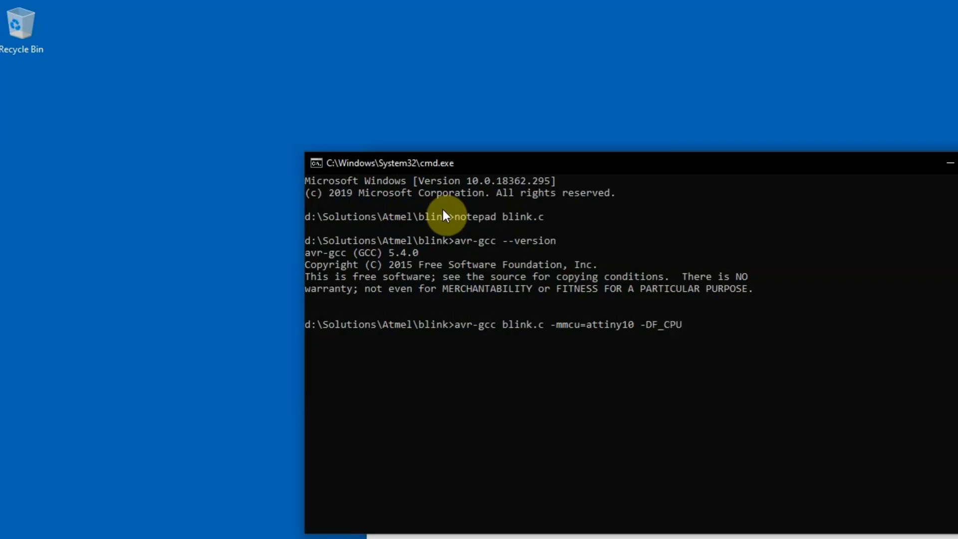
{"action": "type", "text": "="}
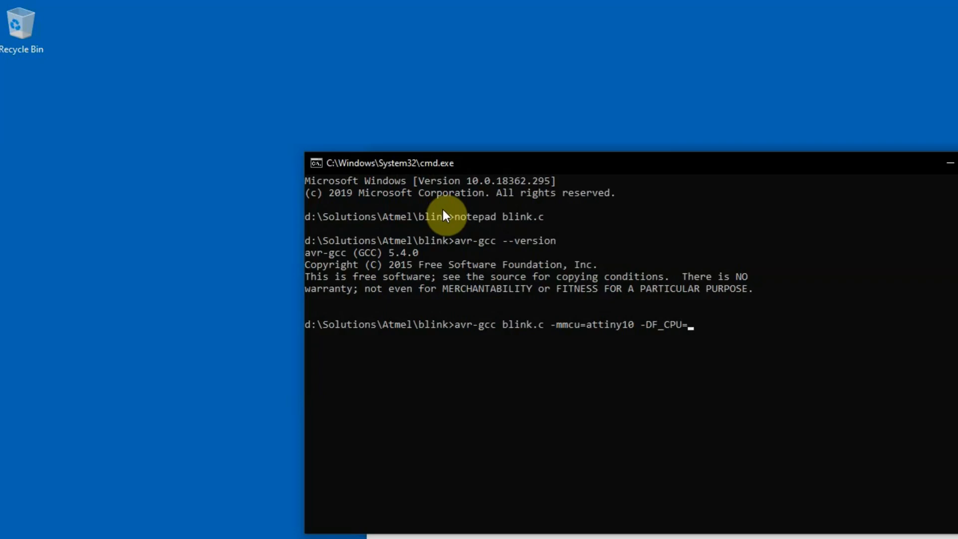
{"action": "type", "text": "1000"}
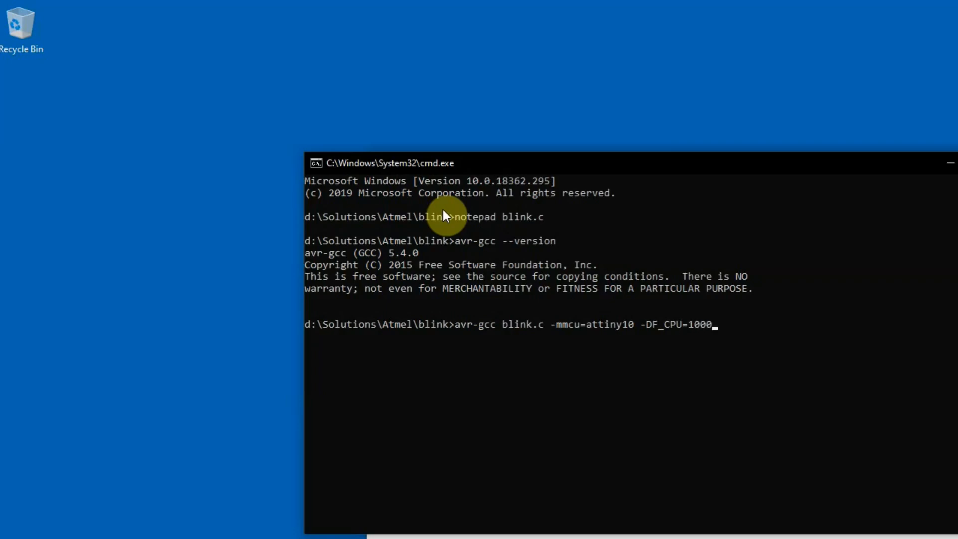
{"action": "type", "text": "000L -"}
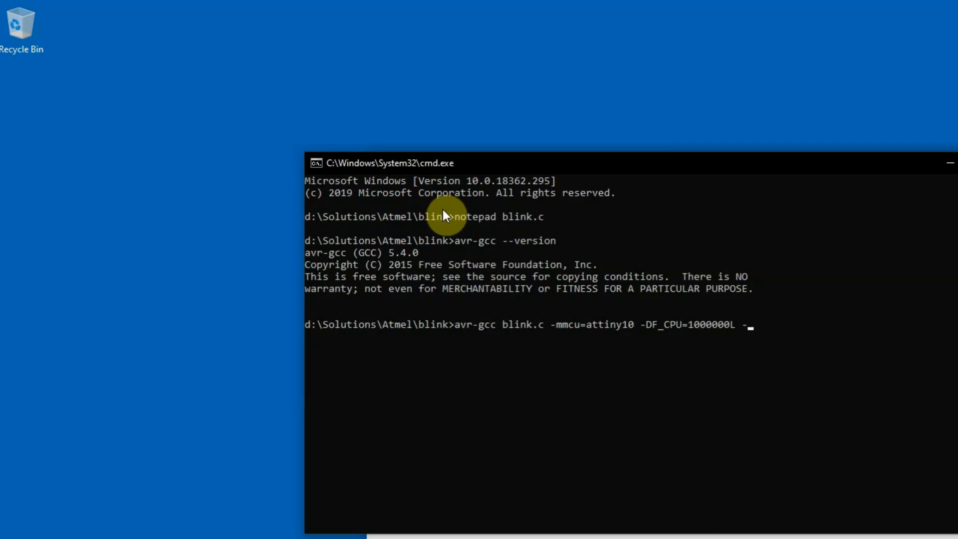
{"action": "type", "text": "Os"}
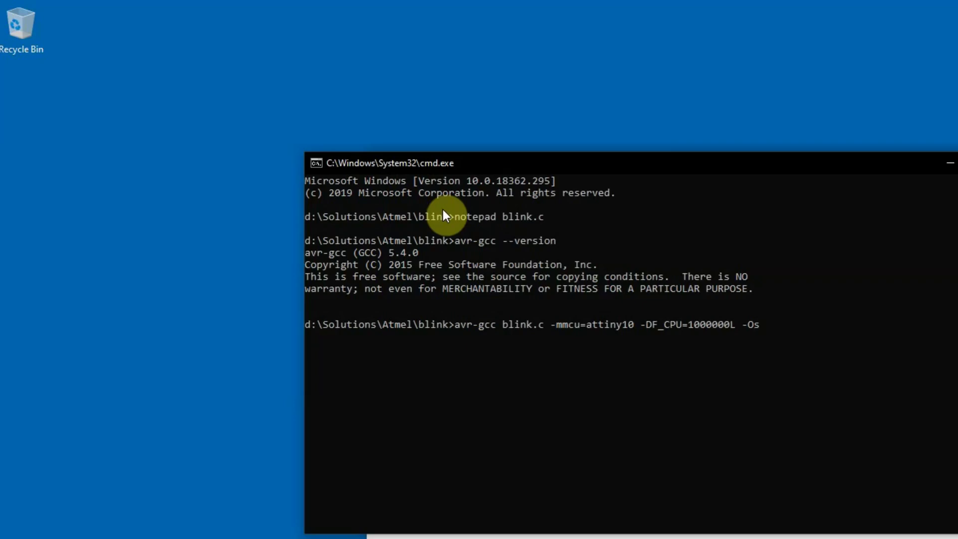
{"action": "type", "text": "-"}
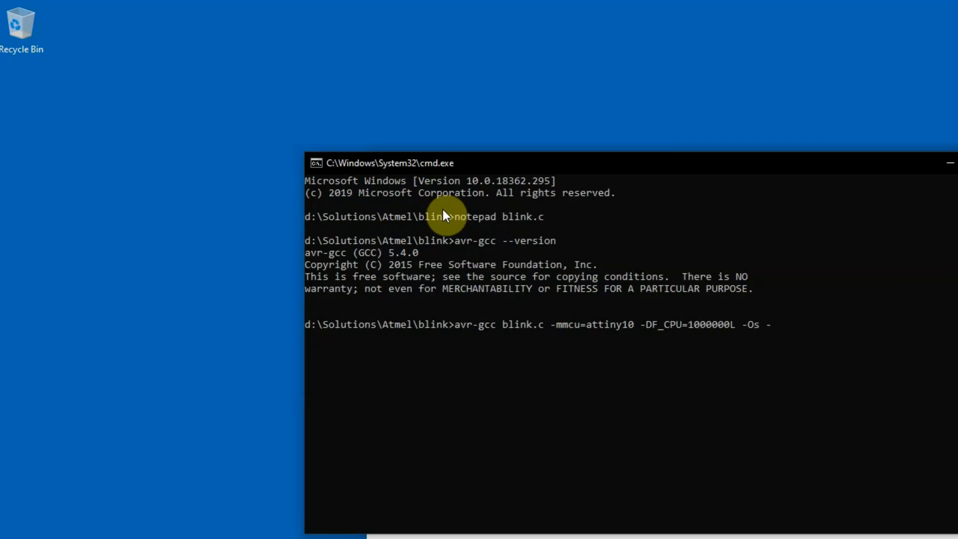
{"action": "type", "text": "o blink."}
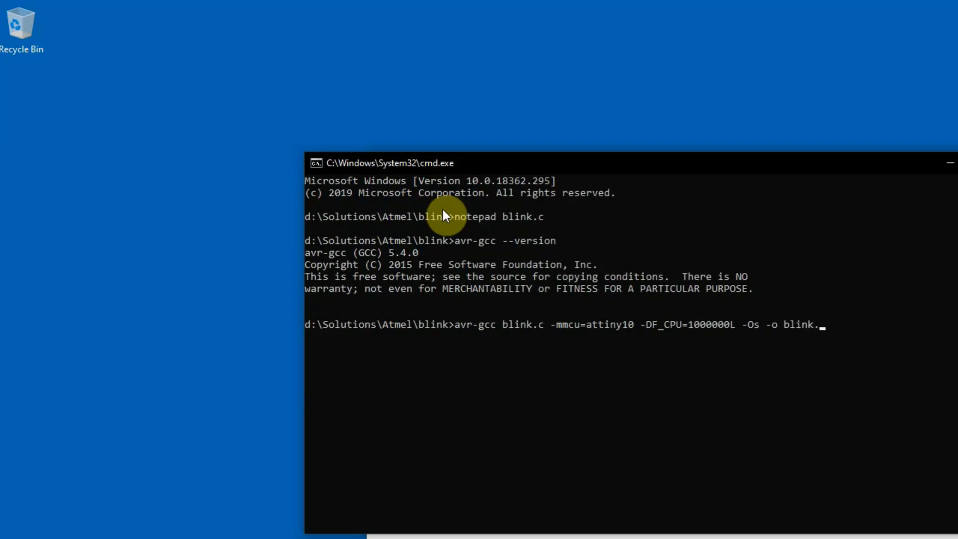
{"action": "type", "text": "bin"}
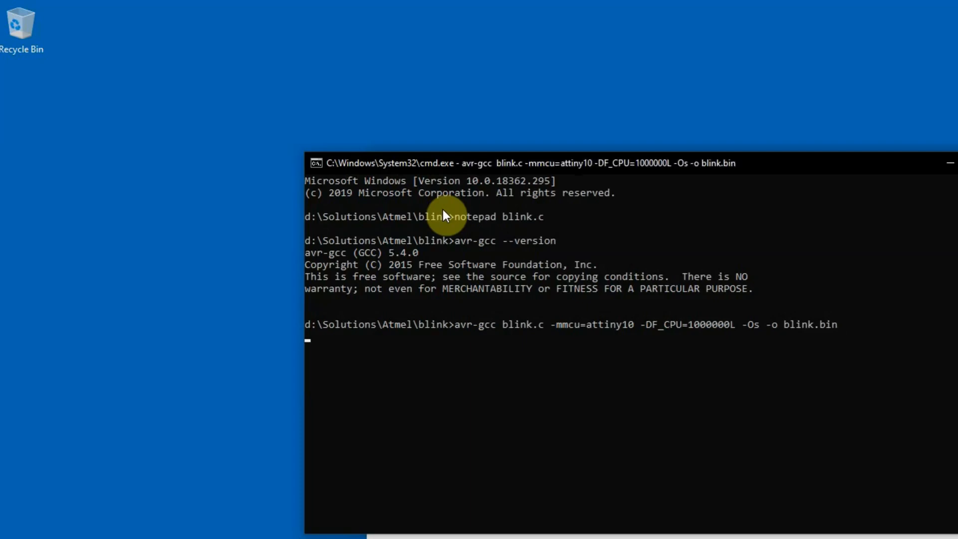
Run 'dir' to confirm blink.bin exists, then begin an avr command
{"action": "key", "text": "Return"}
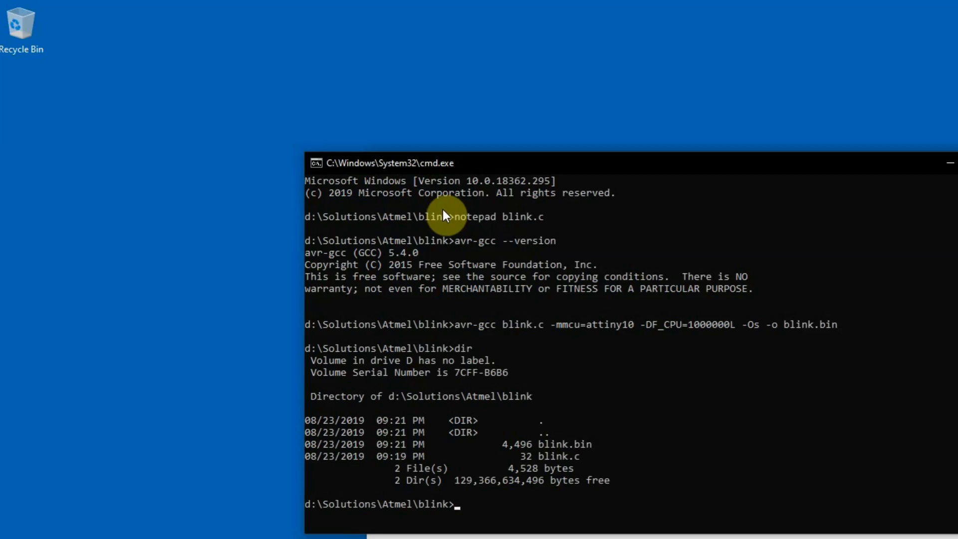
{"action": "type", "text": "avrdude -v"}
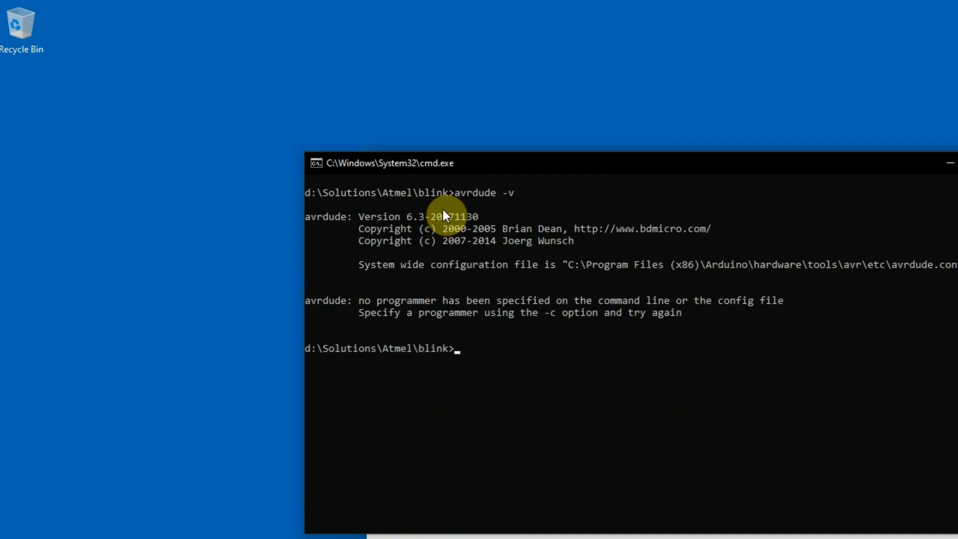
Enter 'avrdude -c usbasp -p attiny10 -U blink.bin' to upload to the ATtiny10
{"action": "type", "text": "avrdude"}
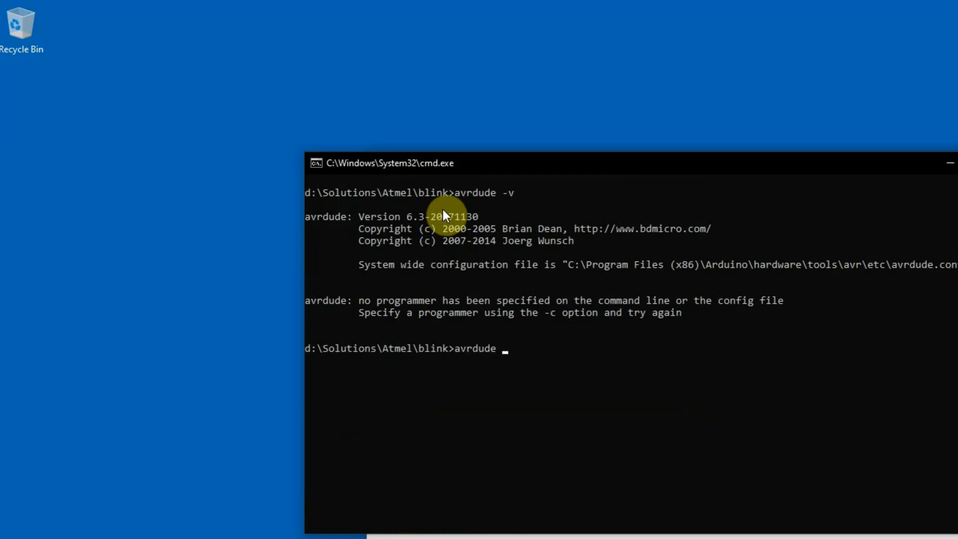
{"action": "type", "text": "-c us"}
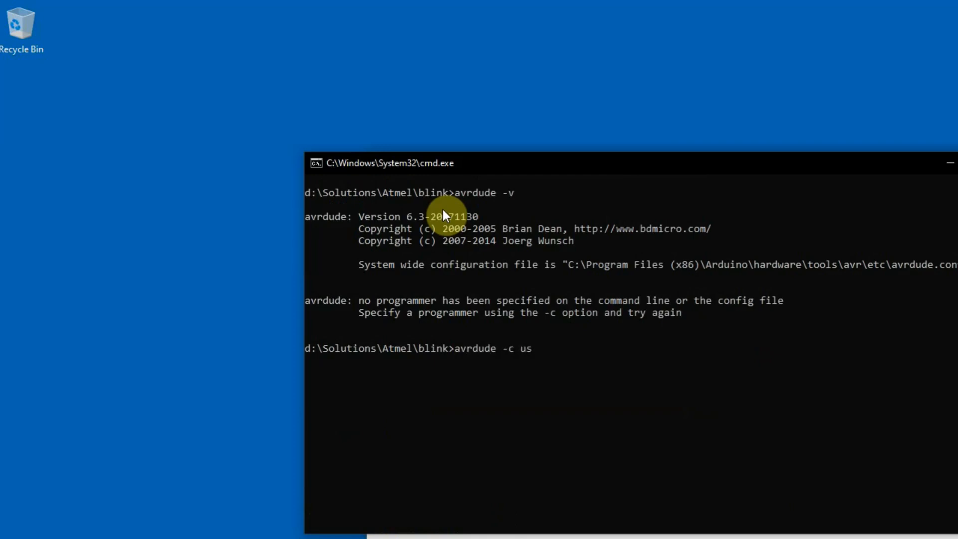
{"action": "type", "text": "basp"}
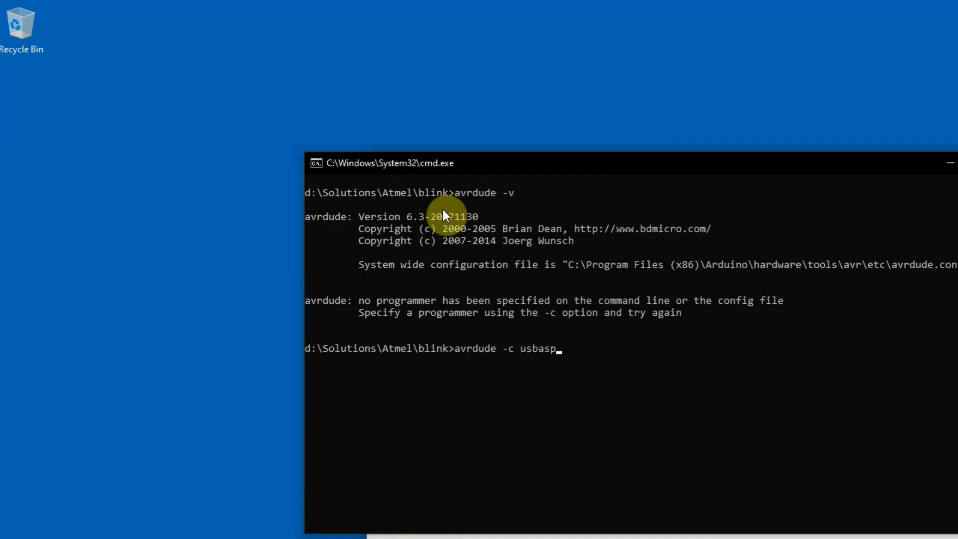
{"action": "type", "text": "-p"}
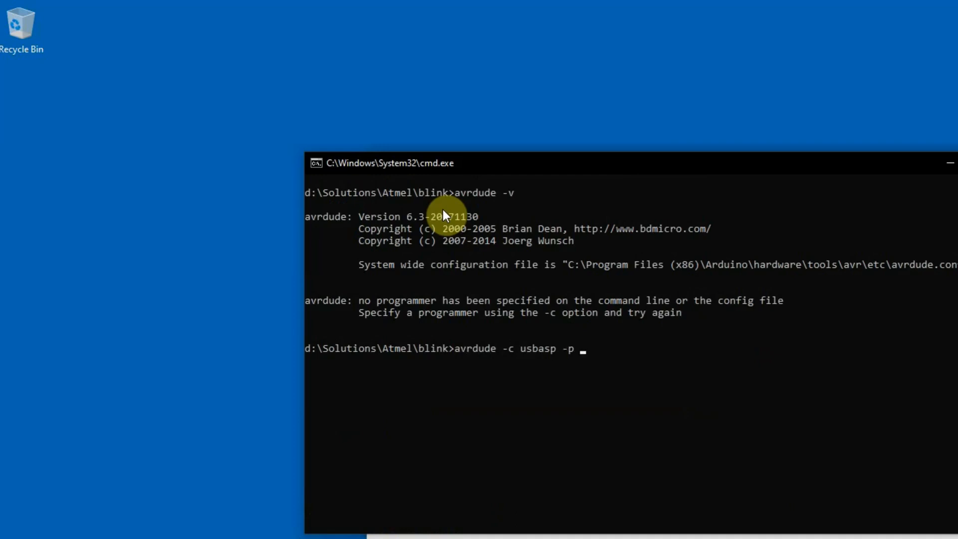
{"action": "type", "text": "attiny"}
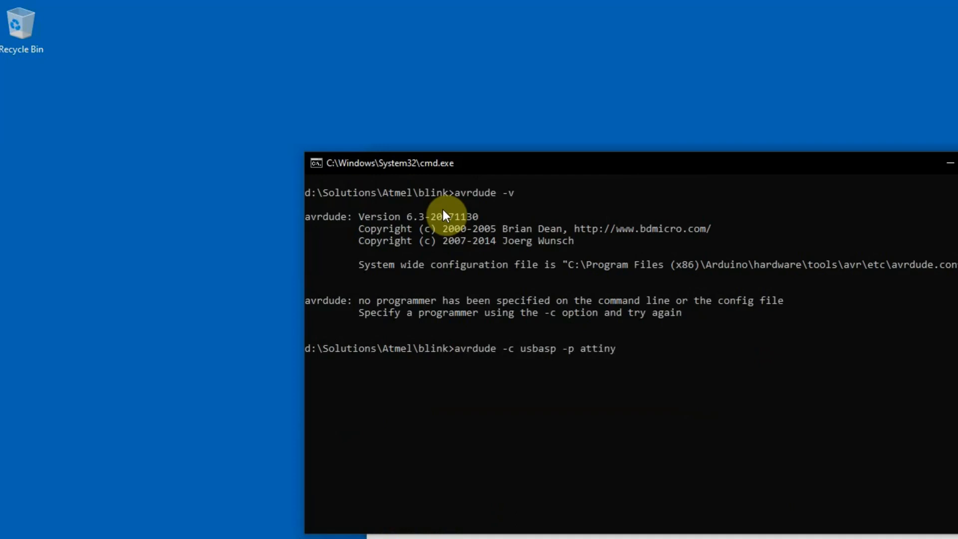
{"action": "type", "text": "10"}
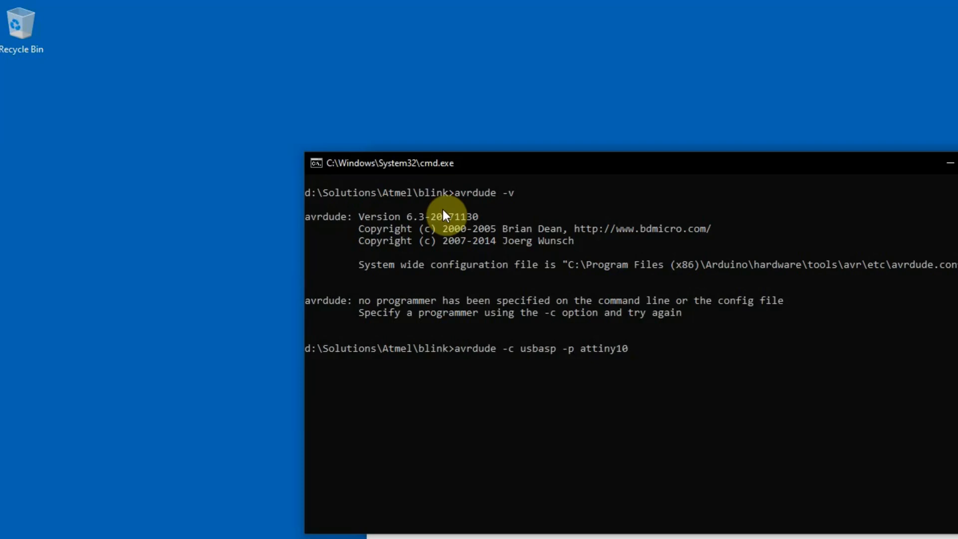
{"action": "type", "text": "-U"}
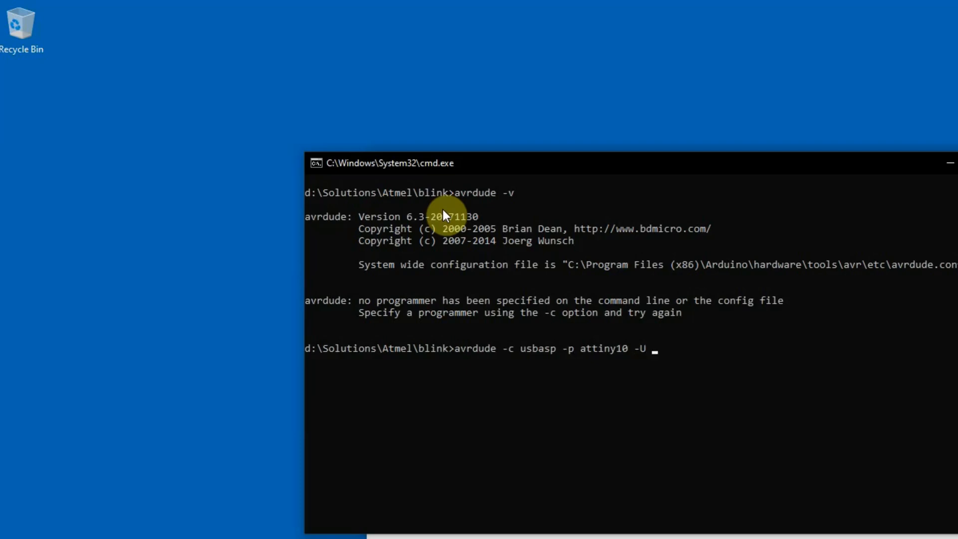
{"action": "type", "text": "blink"}
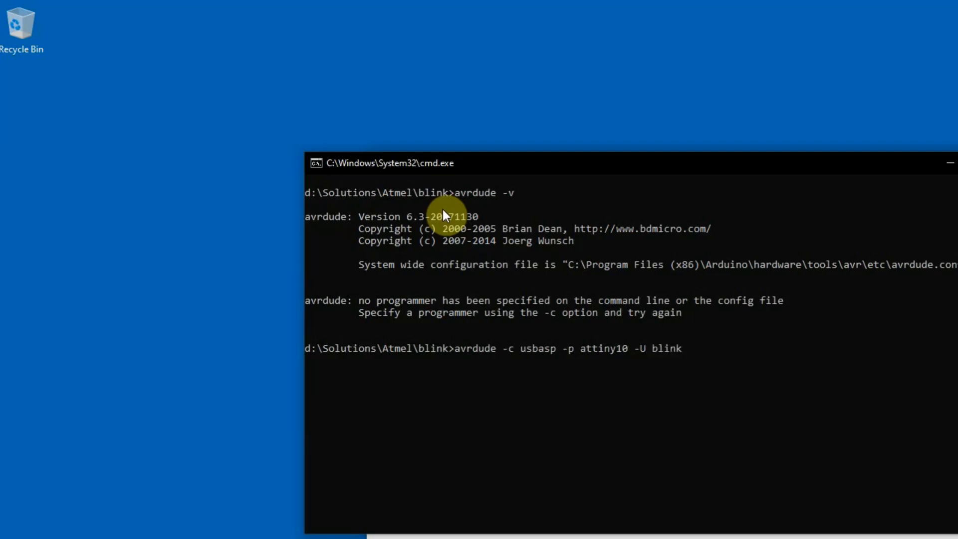
{"action": "type", "text": "bin"}
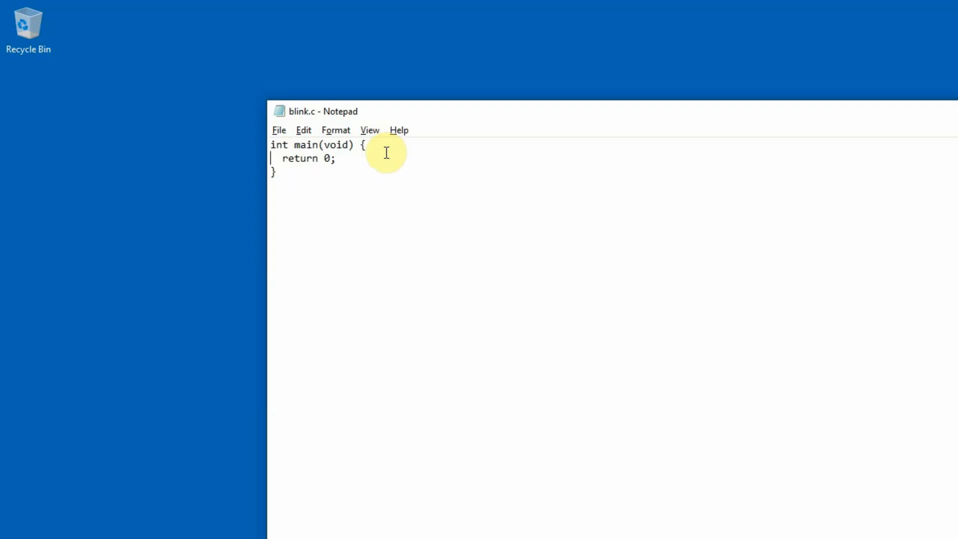
Add '#include <avr/io.h>' and '#include <util/delay.h>' lines above main
{"action": "key", "text": "Return"}
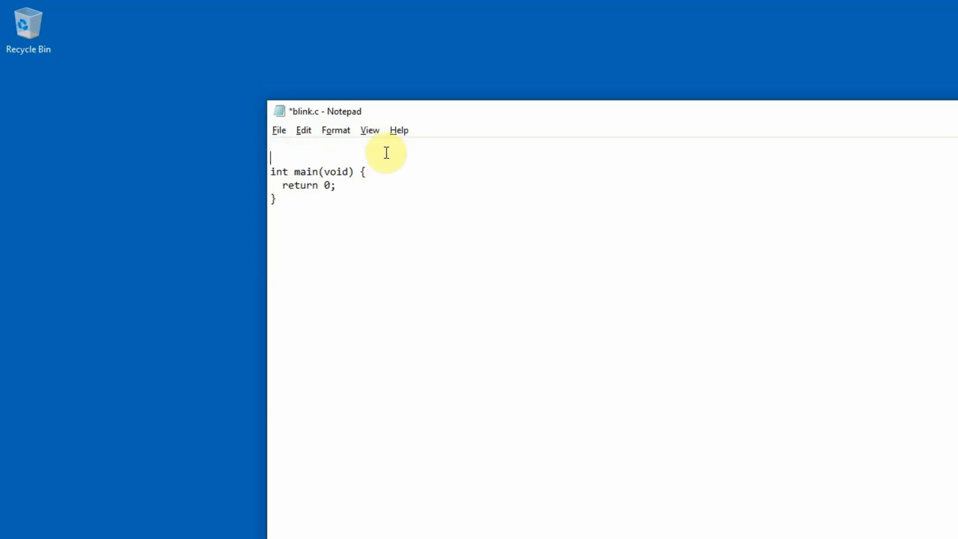
{"action": "type", "text": "#include"}
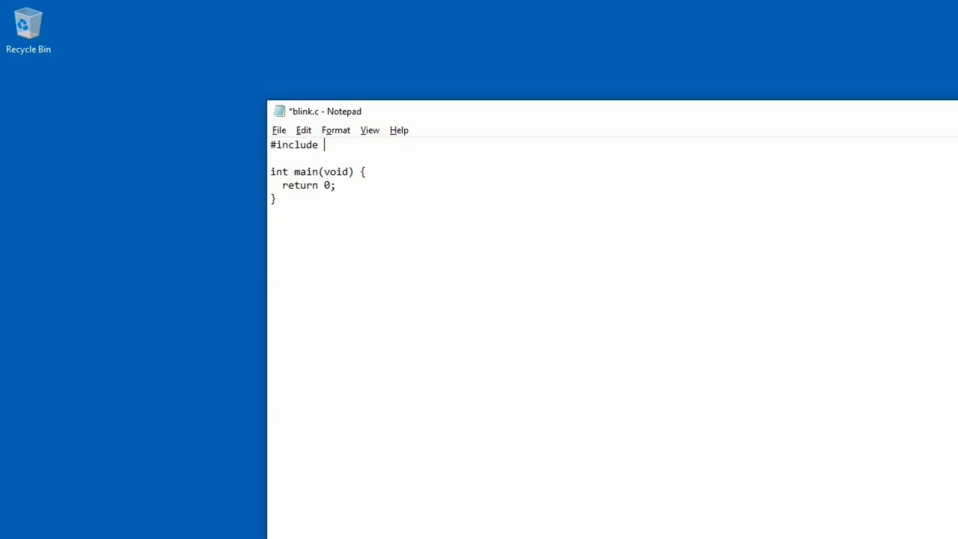
{"action": "type", "text": "<avr"}
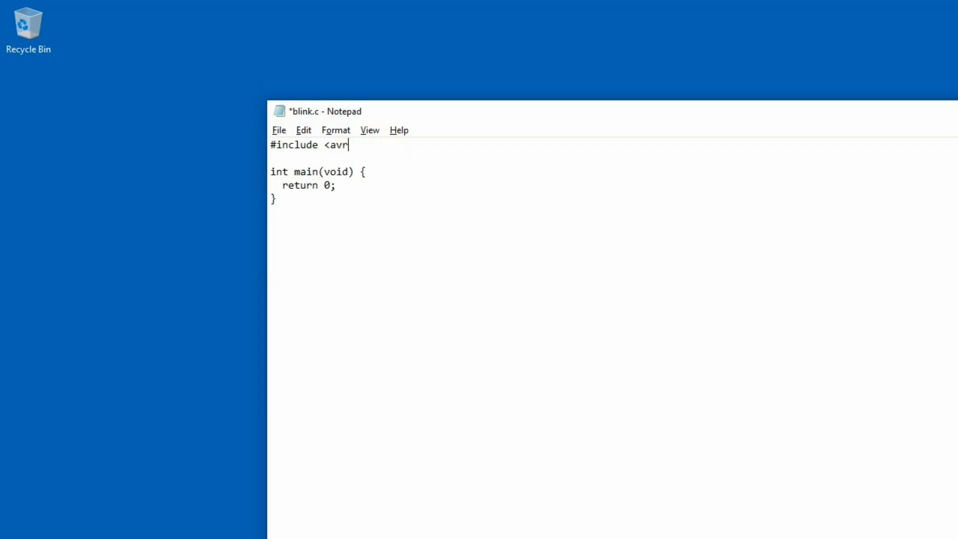
{"action": "type", "text": "/io.h"}
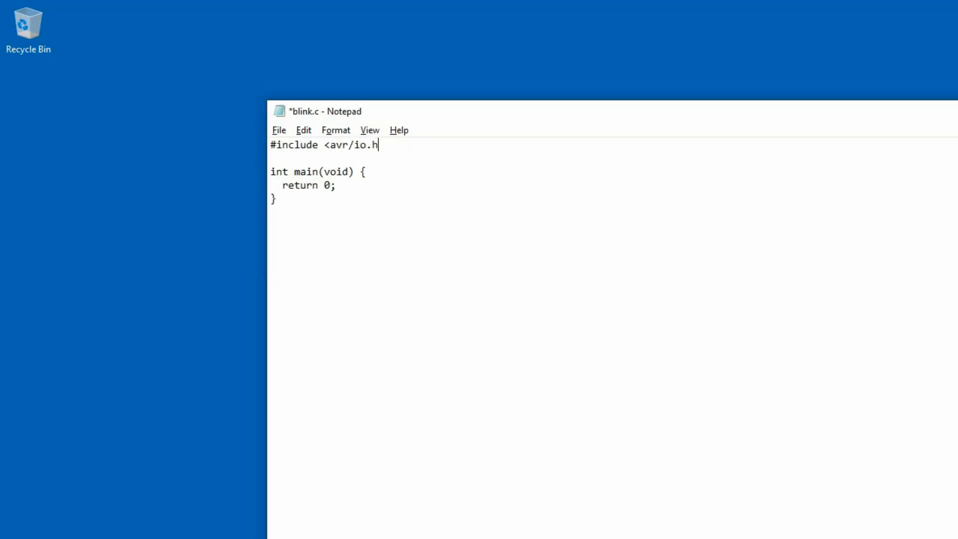
{"action": "type", "text": ">"}
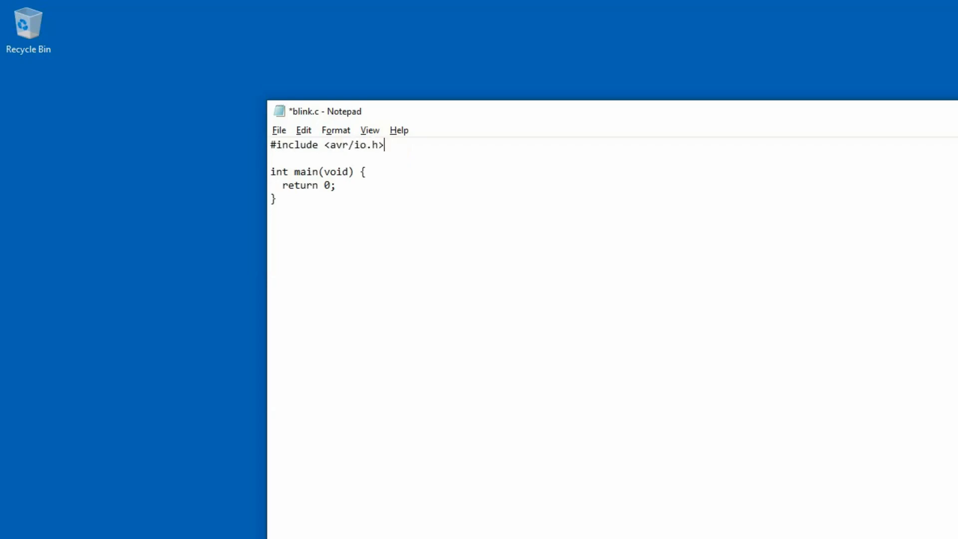
{"action": "key", "text": "Enter"}
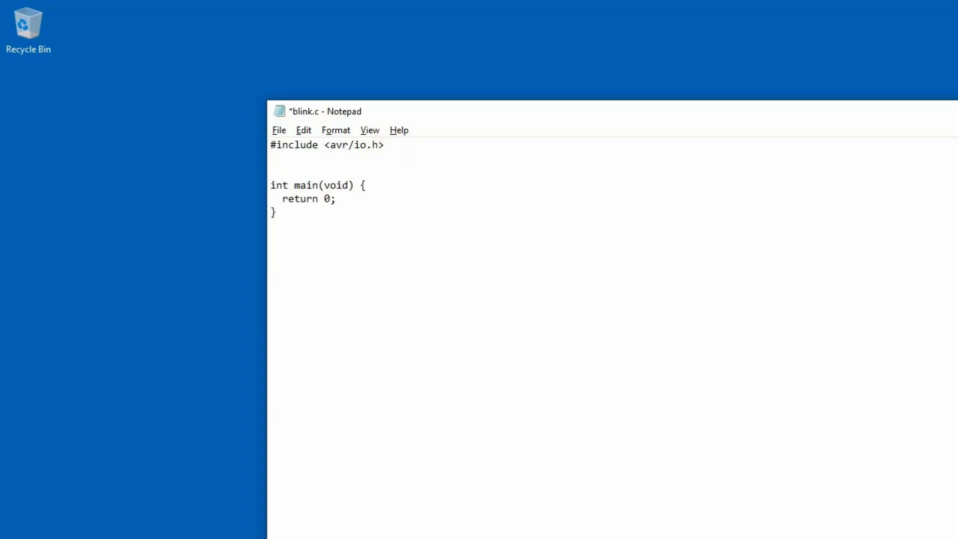
{"action": "type", "text": "#include"}
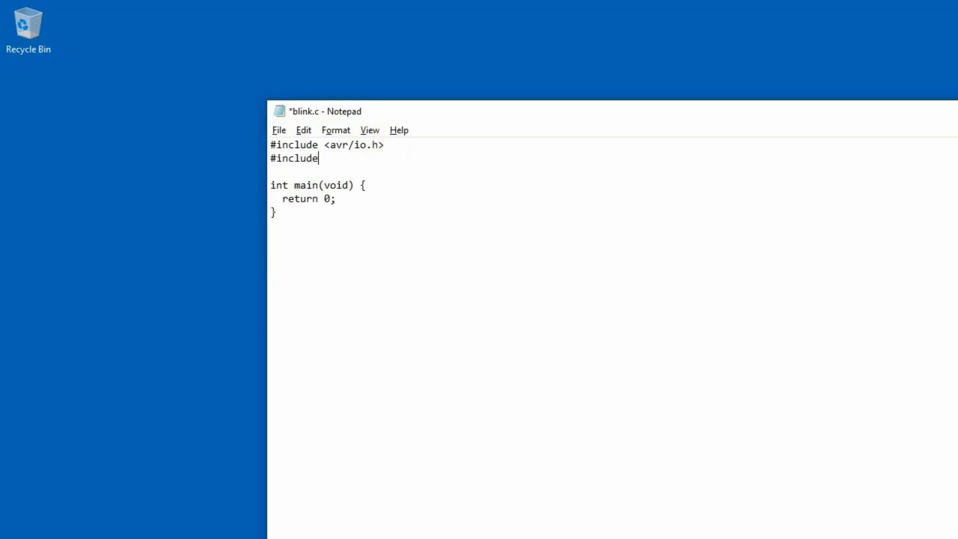
{"action": "type", "text": "<util"}
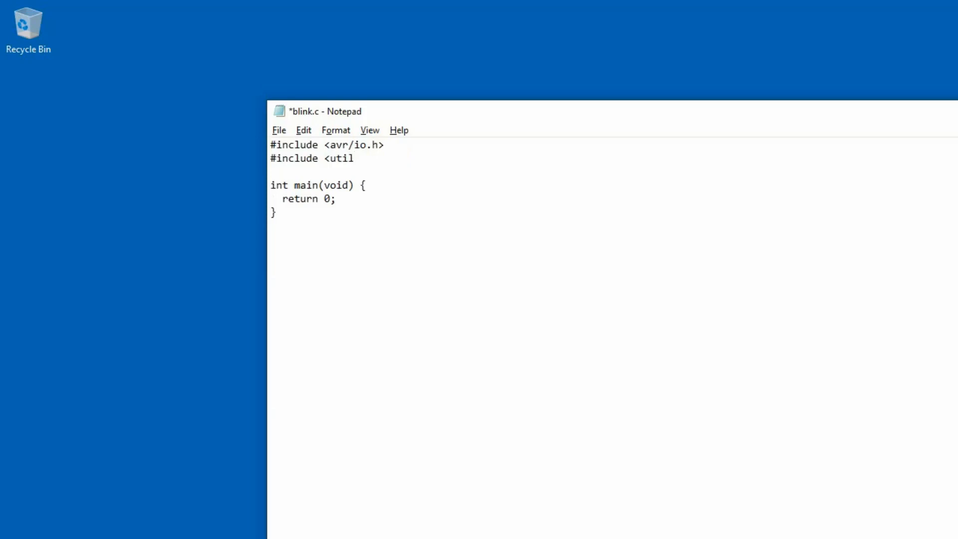
{"action": "type", "text": "/delay"}
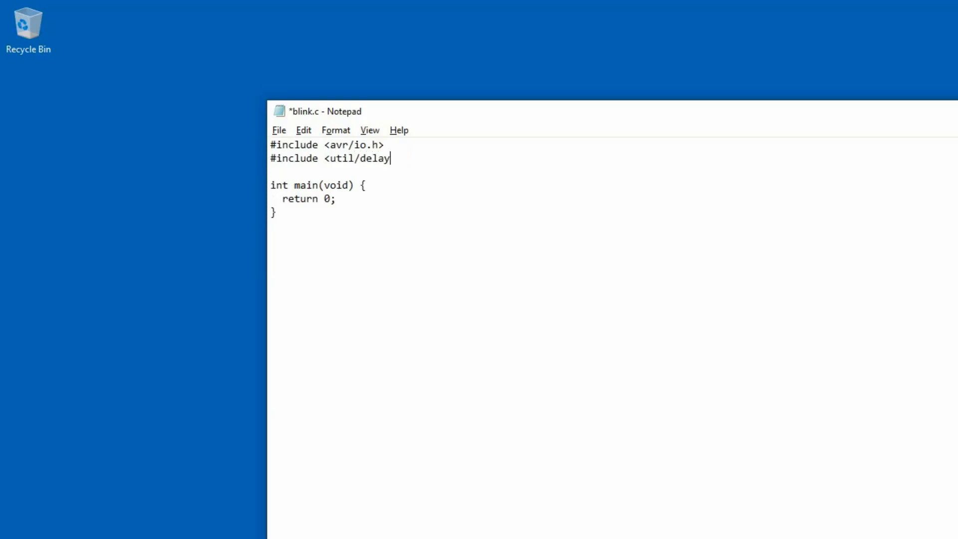
{"action": "type", "text": ".h>"}
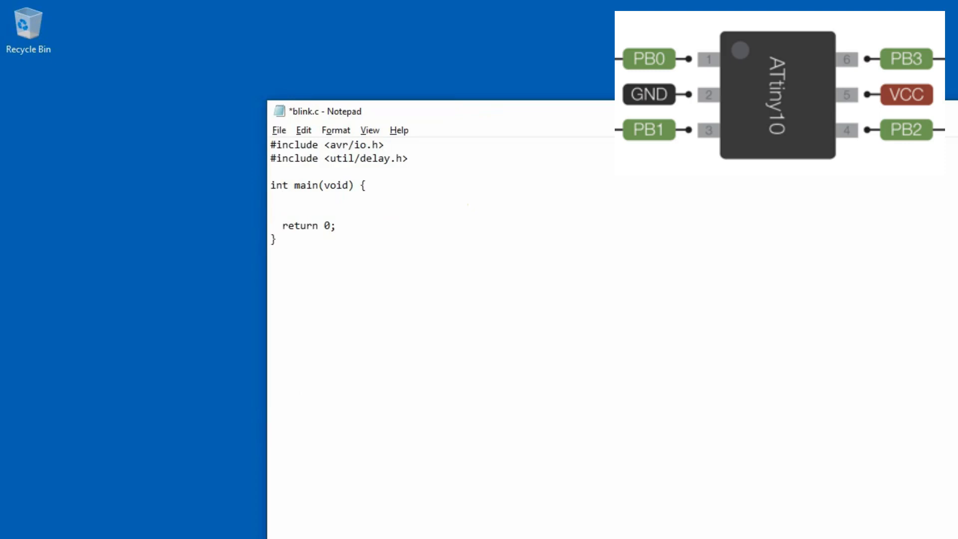
Write 'DDRB |= _BV(PB2);' inside main to make PB2 an output
{"action": "type", "text": "DDR"}
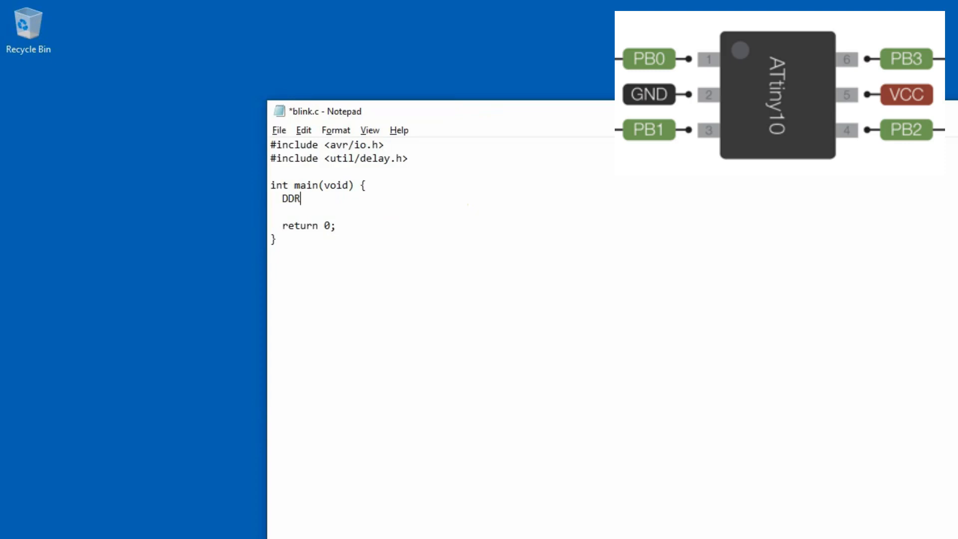
{"action": "type", "text": "B"}
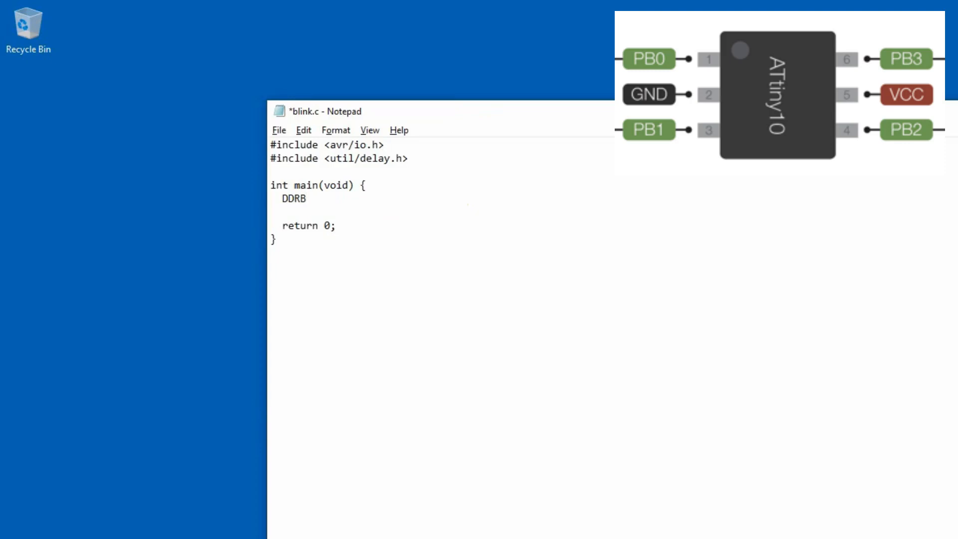
{"action": "type", "text": "||"}
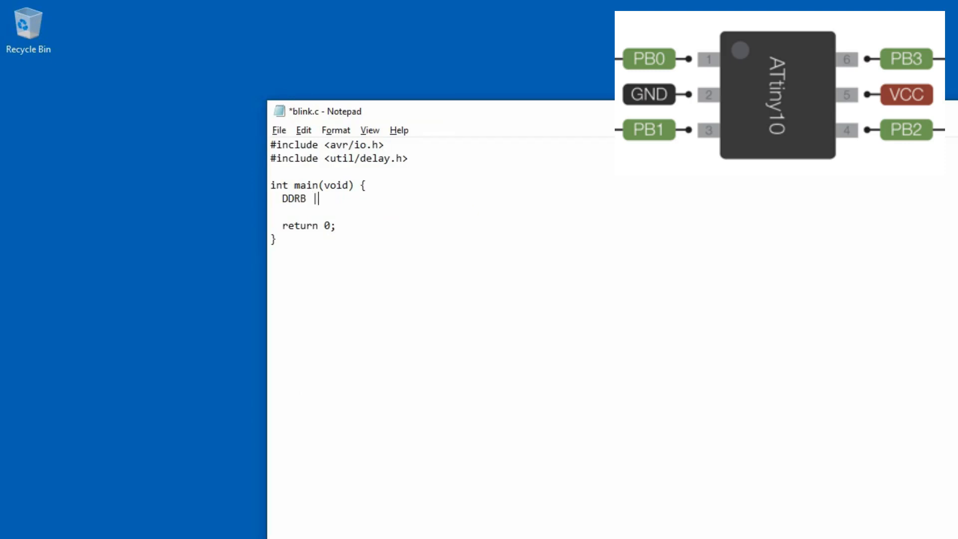
{"action": "type", "text": "= _"}
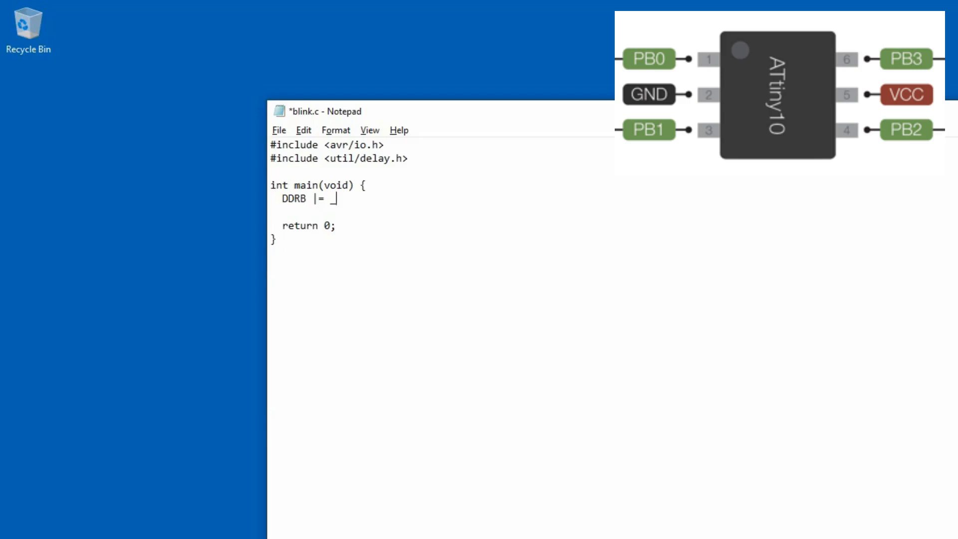
{"action": "type", "text": "BV()"}
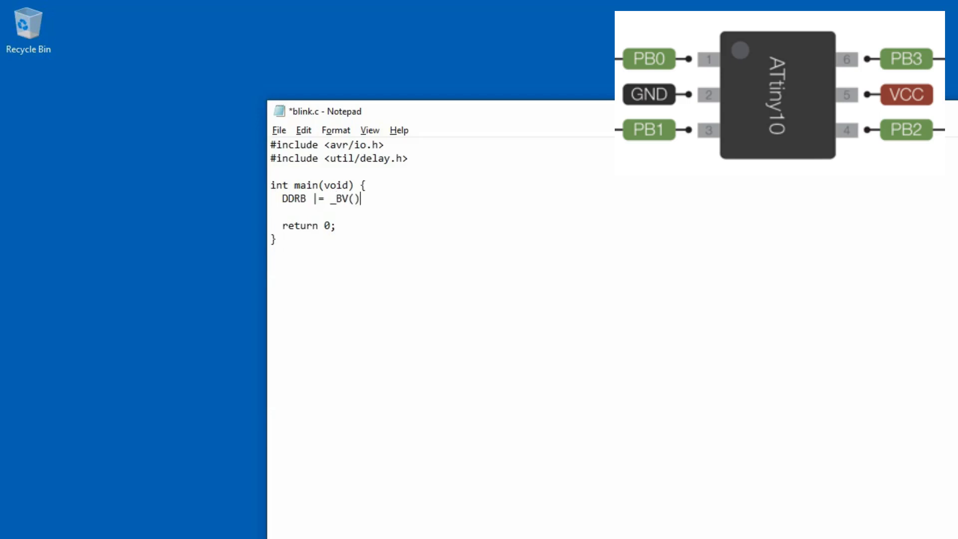
{"action": "type", "text": ";"}
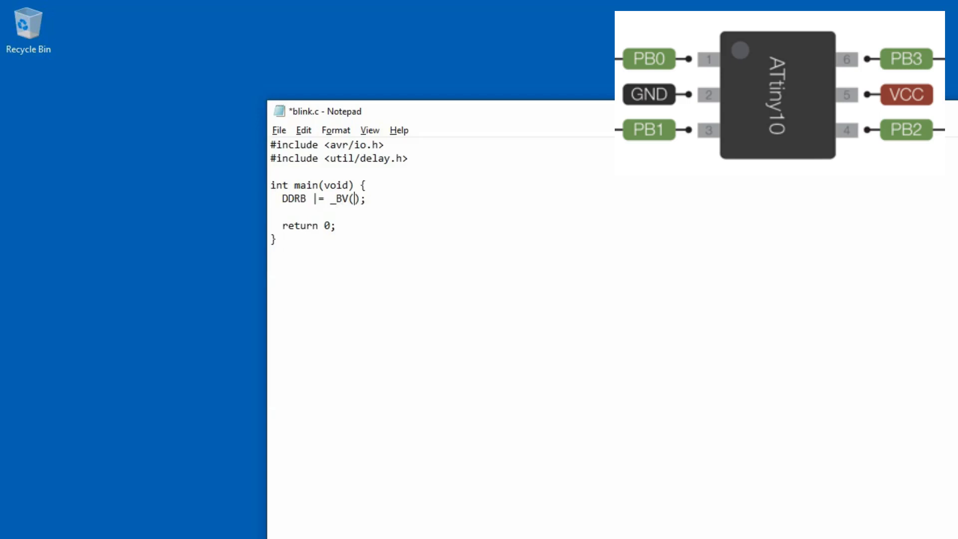
{"action": "type", "text": "PB2"}
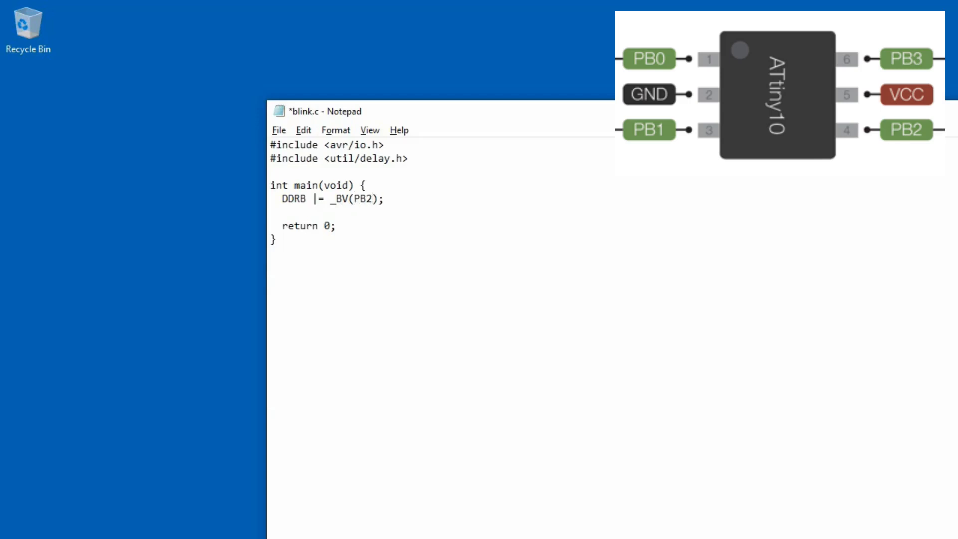
Comment the DDRB line with the bit change '// 0000 0000 -> 0000 0100'
{"action": "type", "text": "// 000"}
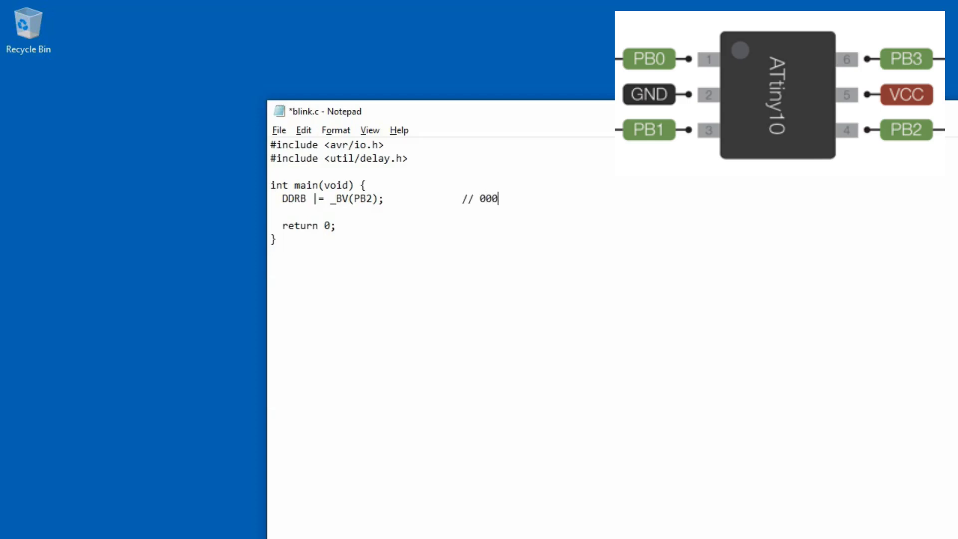
{"action": "type", "text": "0 0000"}
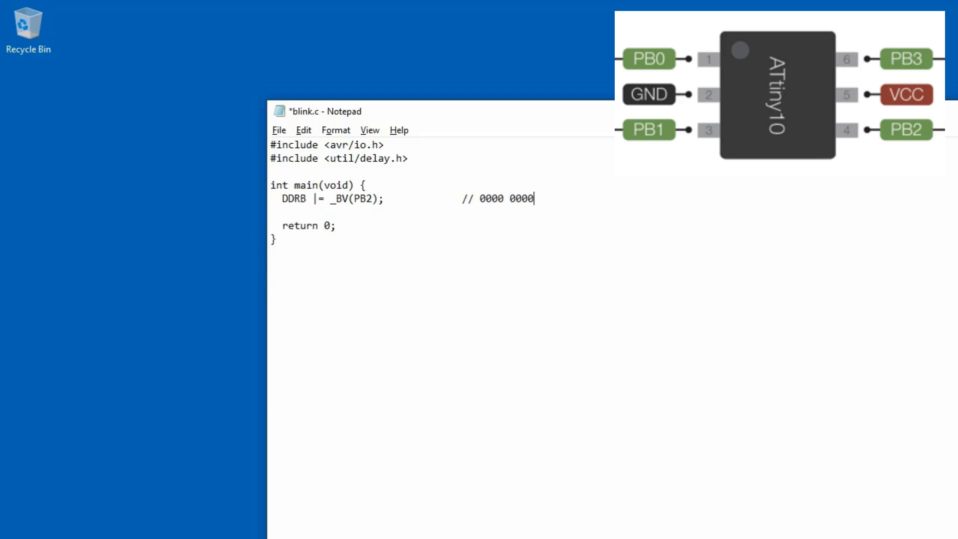
{"action": "type", "text": "-> 0000 0100"}
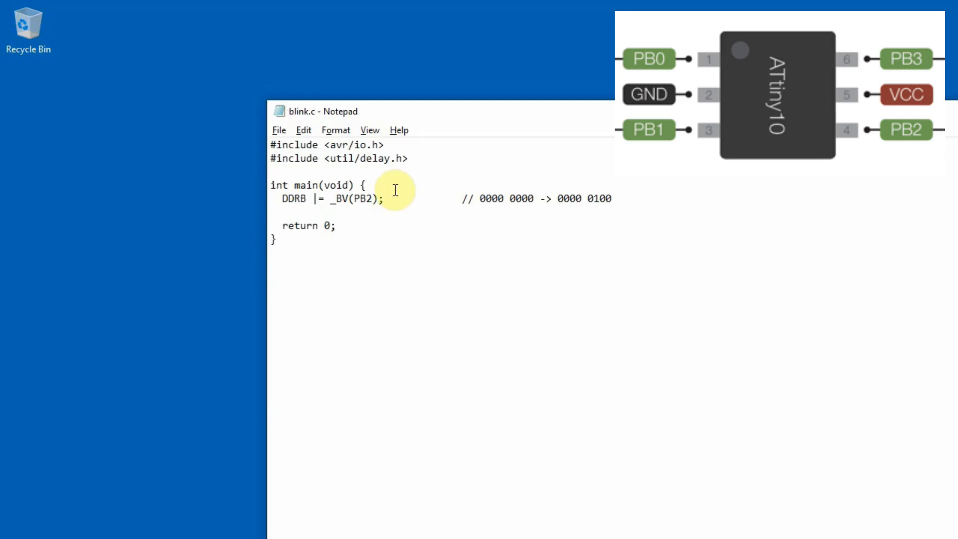
Add an endless 'while(1)' loop below the pin setup and save the file
{"action": "key", "text": "Return"}
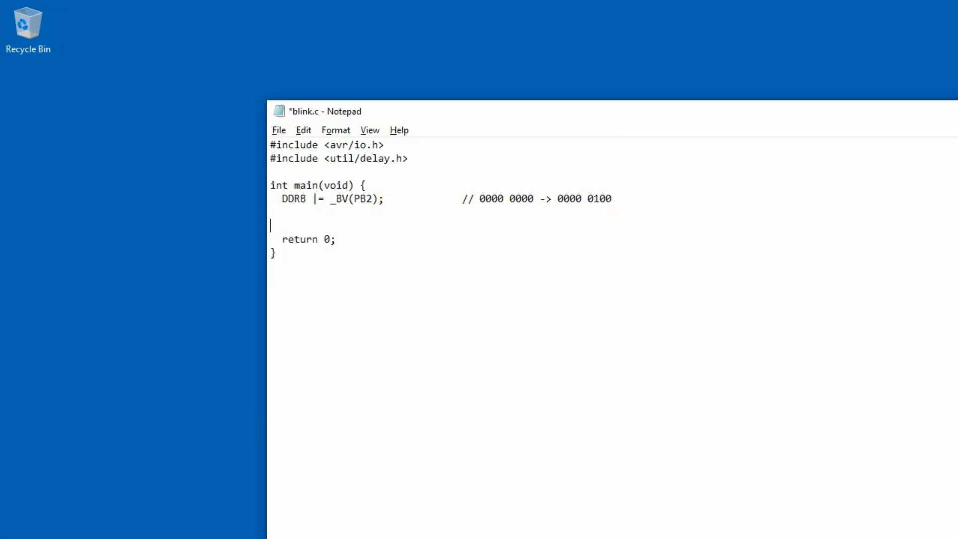
{"action": "type", "text": "whi"}
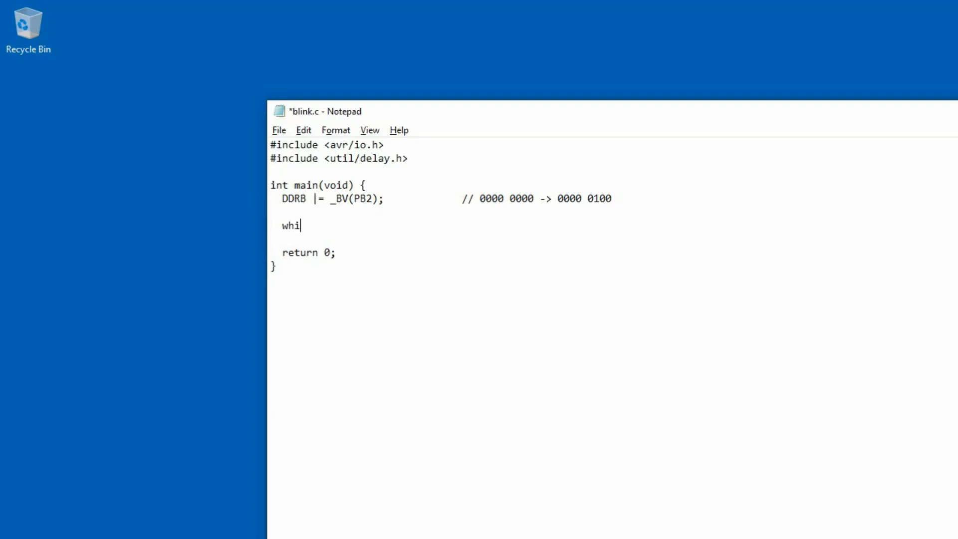
{"action": "type", "text": "le(1) {"}
{"action": "type", "text": "}"}
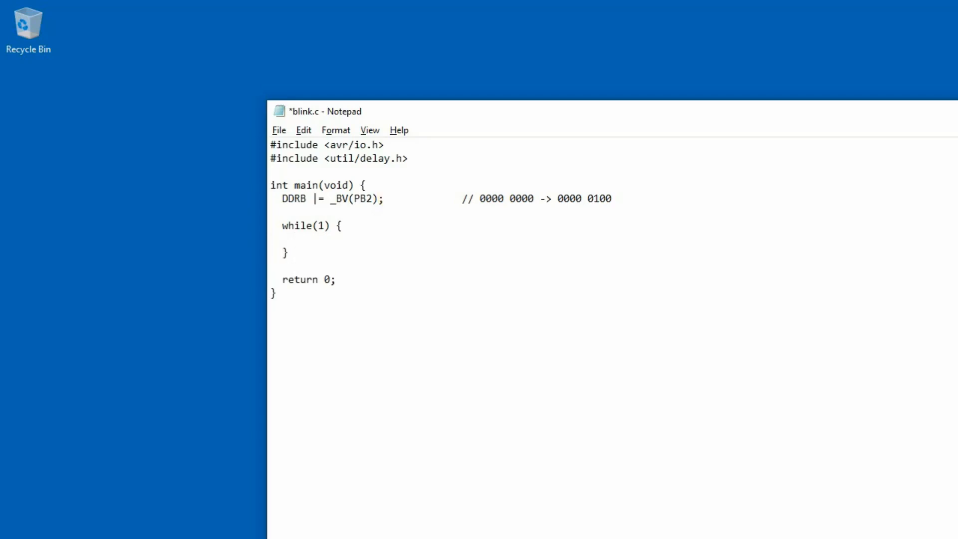
{"action": "key", "text": "ctrl+s"}
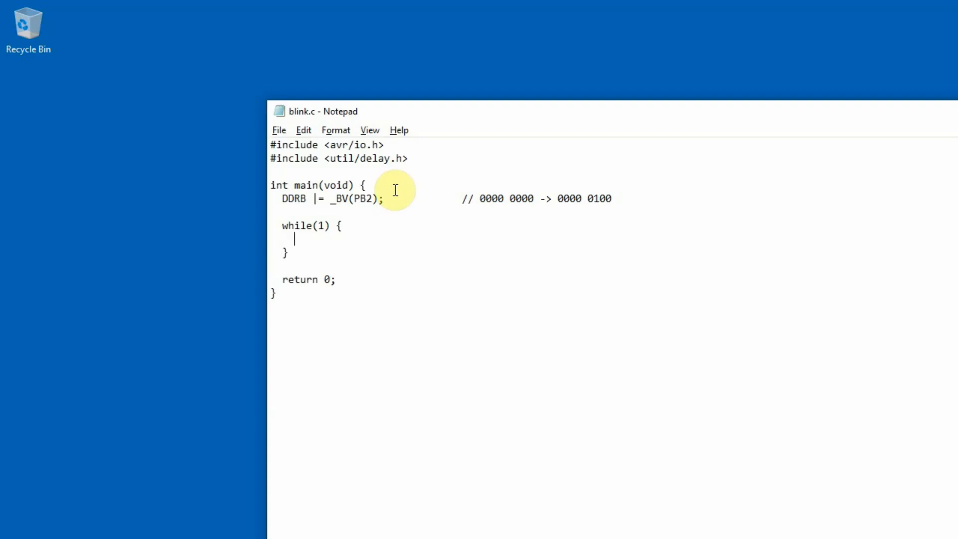
Write 'PORTB |= _BV(PB2);' in the loop with comment '// 0000 0000 -> 0000 0100'
{"action": "type", "text": "PORTB"}
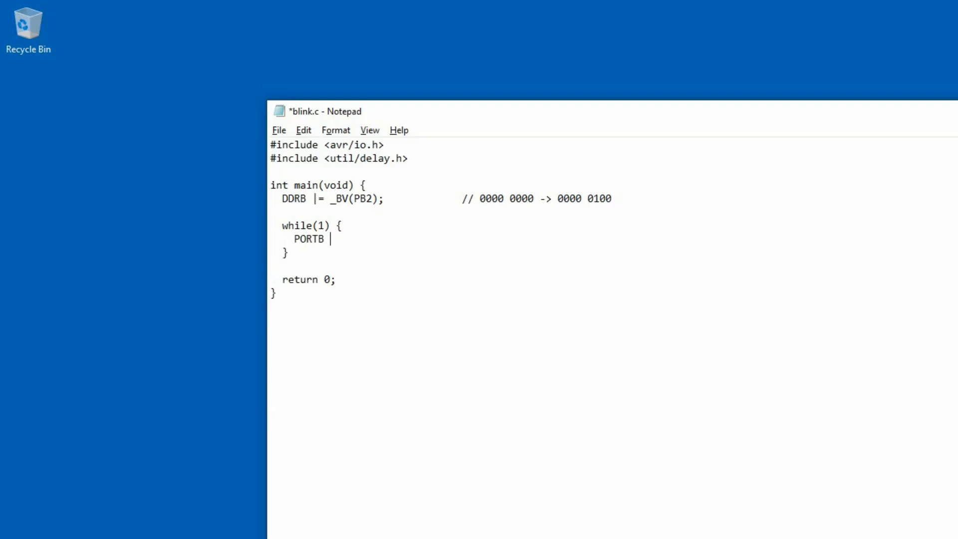
{"action": "type", "text": "="}
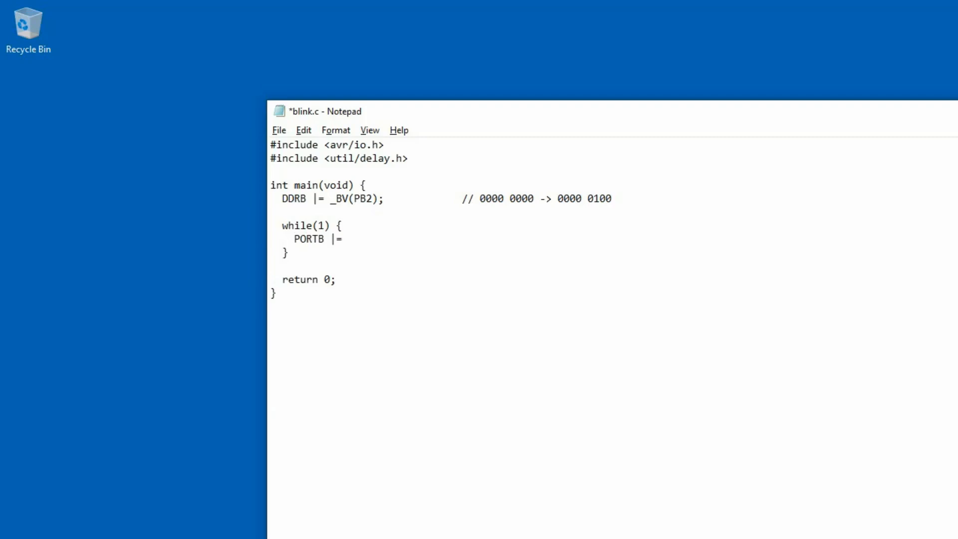
{"action": "type", "text": "_BV()"}
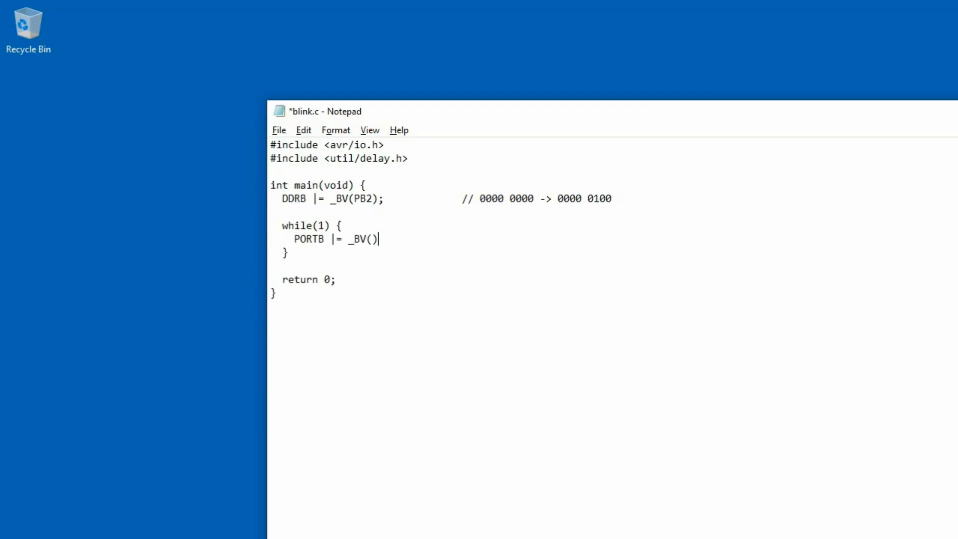
{"action": "type", "text": "PB2"}
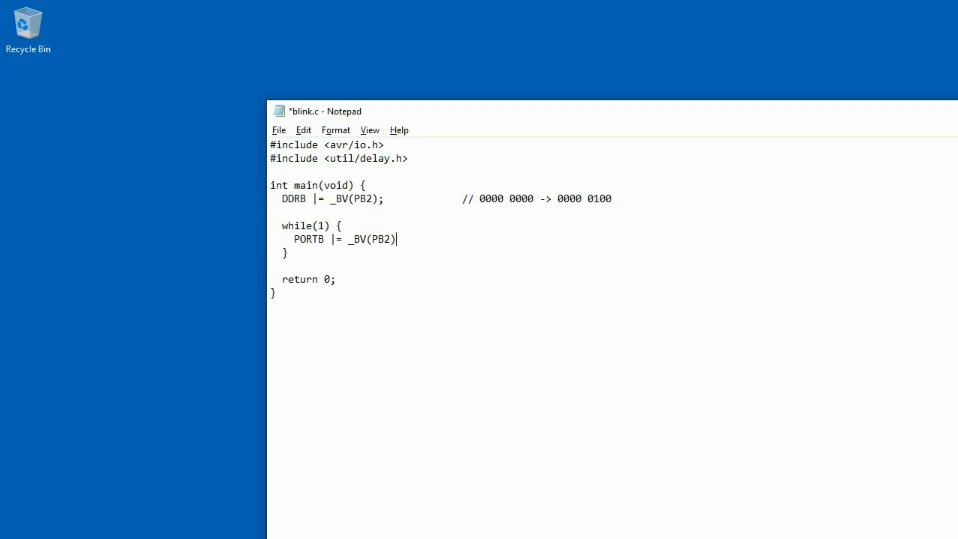
{"action": "type", "text": "; \t\t//"}
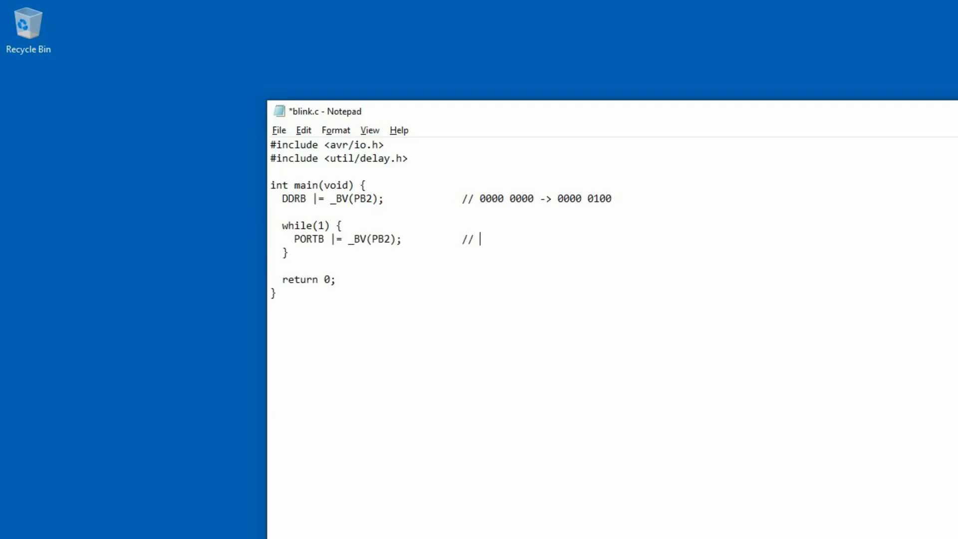
{"action": "type", "text": "0000 000"}
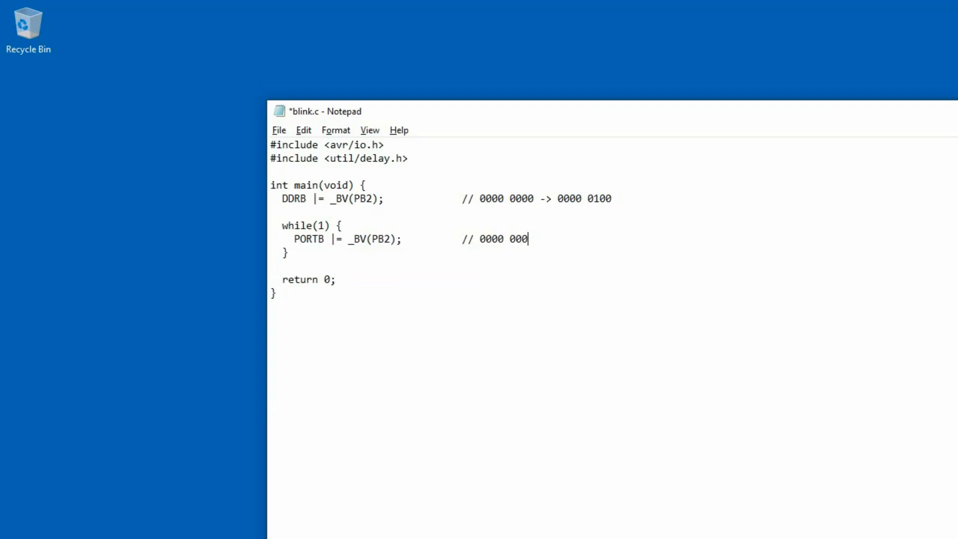
{"action": "type", "text": "0 -> -"}
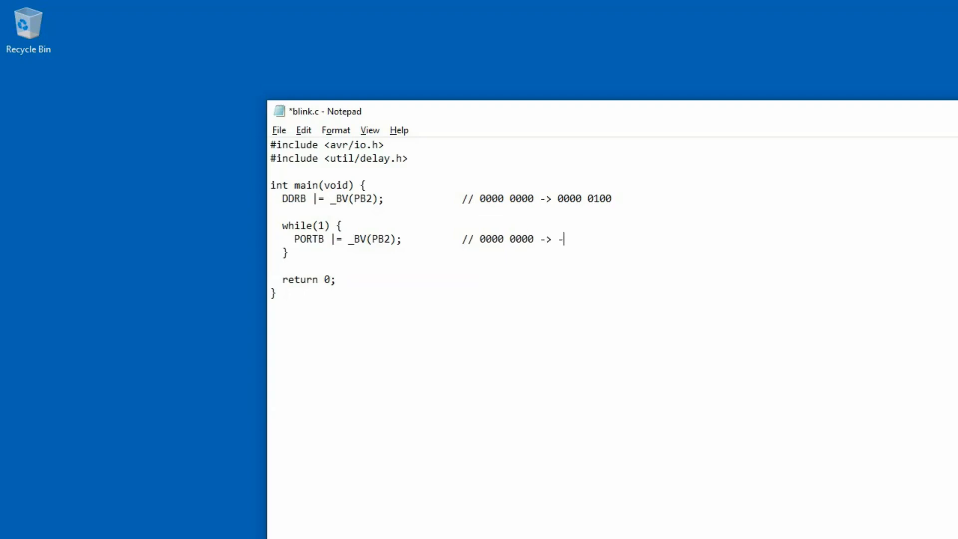
{"action": "type", "text": "0000"}
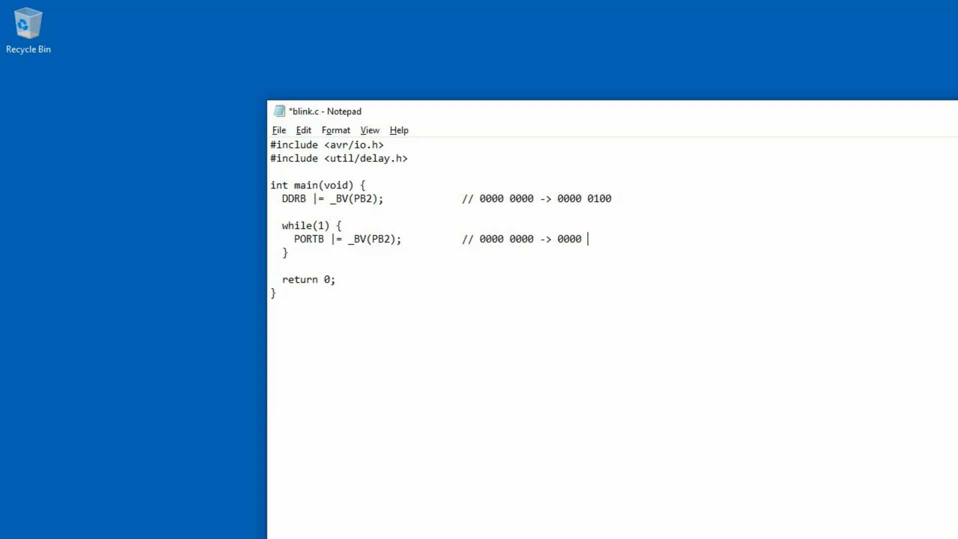
{"action": "type", "text": "0100"}
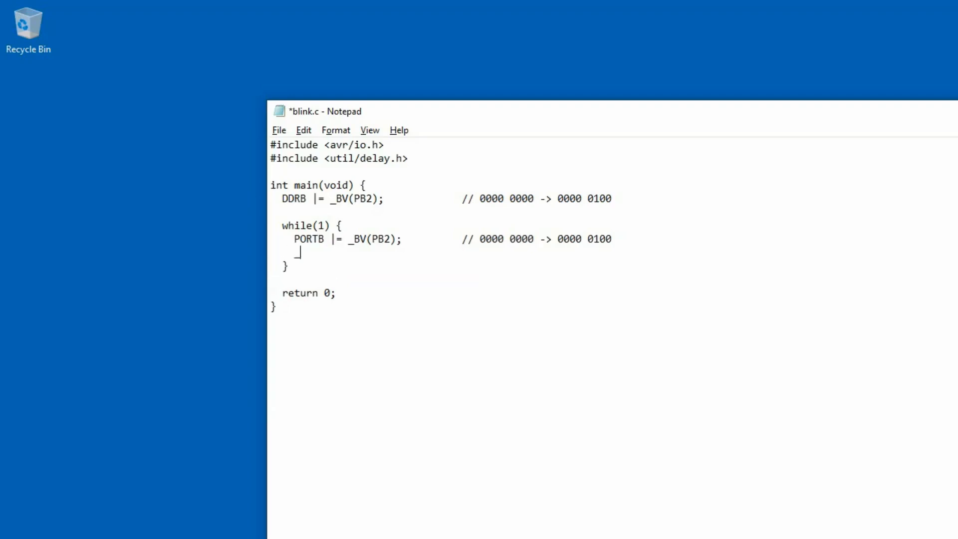
Add '_delay_ms(1000);' with a comment about waiting x milliseconds
{"action": "type", "text": "_de"}
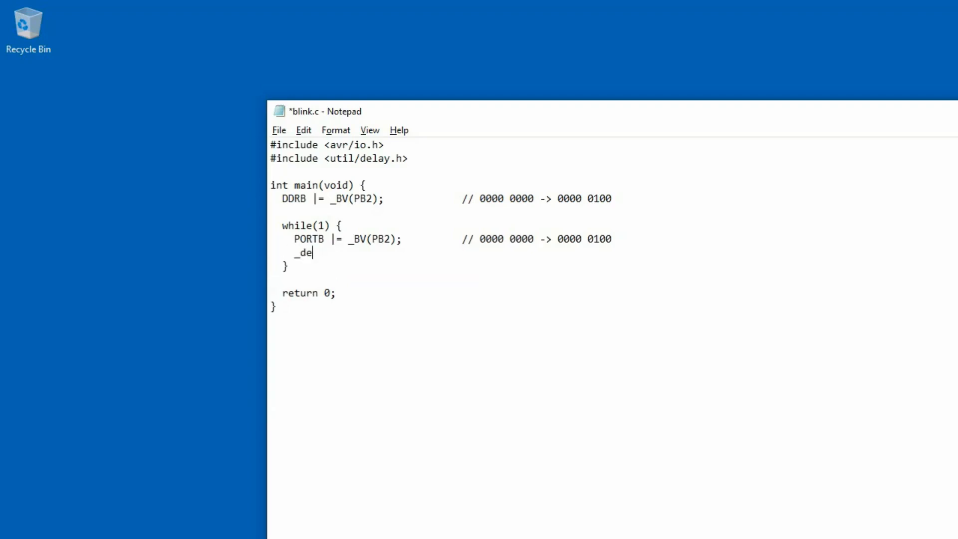
{"action": "type", "text": "lay_ms("}
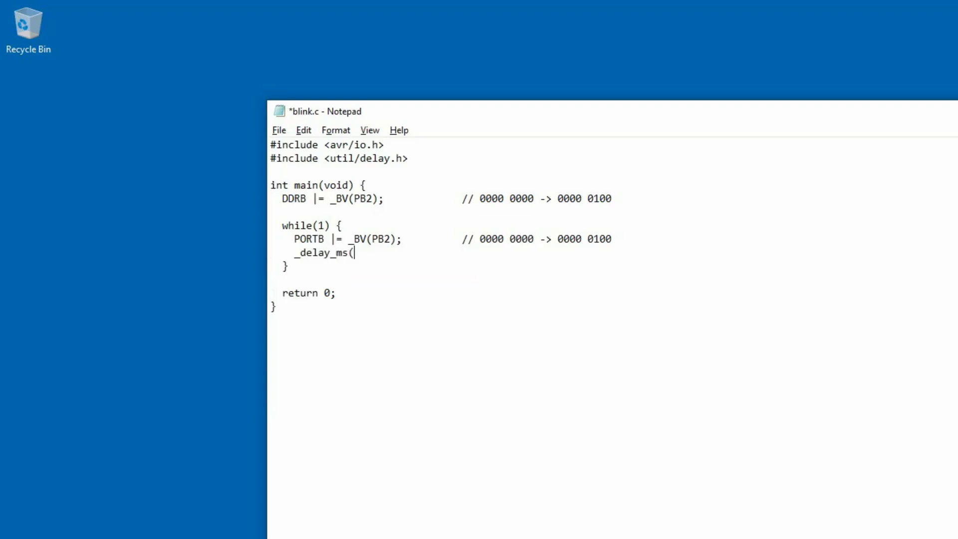
{"action": "type", "text": "1000);"}
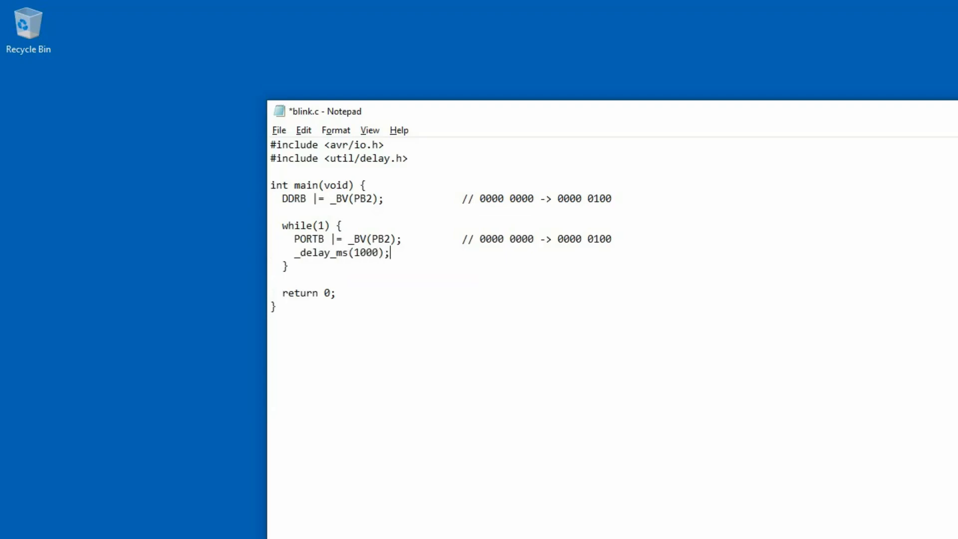
{"action": "type", "text": "// wait"}
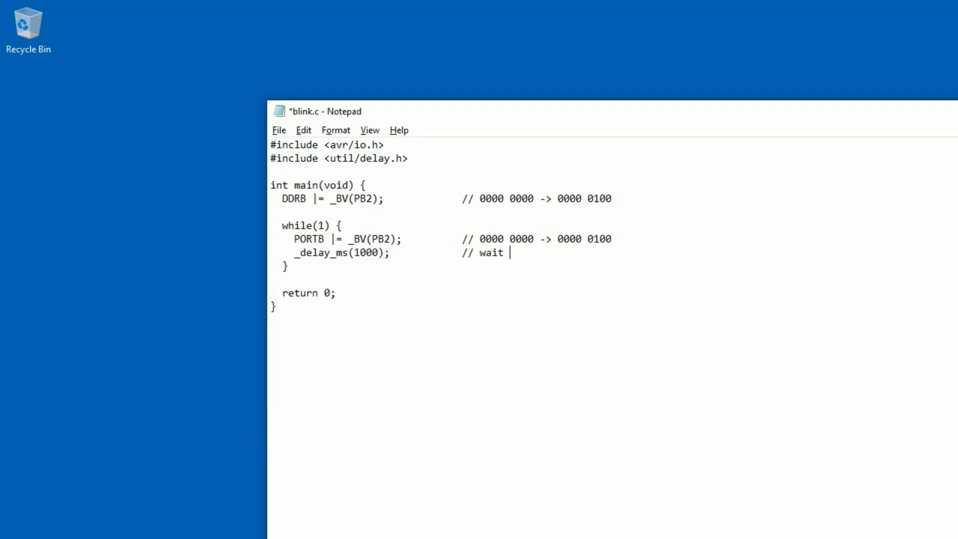
{"action": "type", "text": "x millisecodns"}
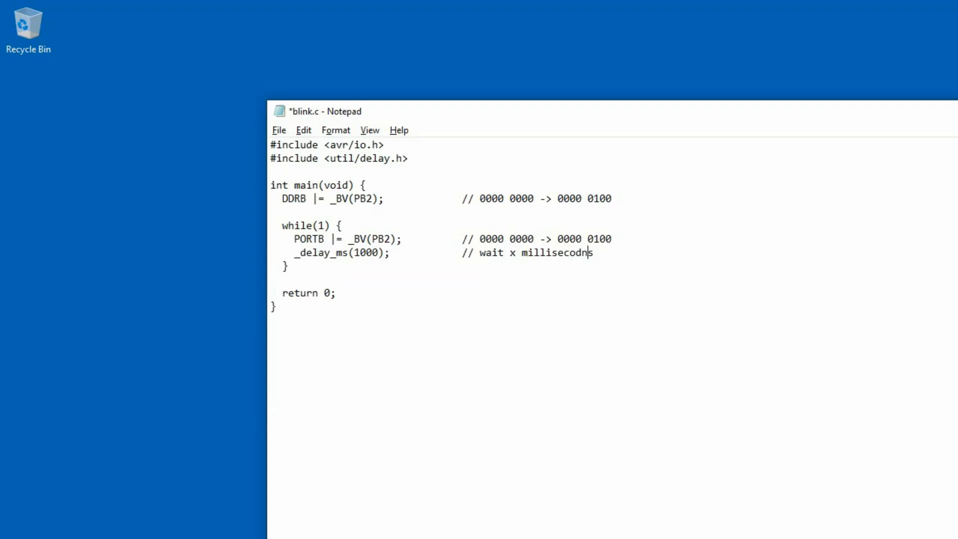
{"action": "type", "text": "ds"}
{"action": "type", "text": "PORTB"}
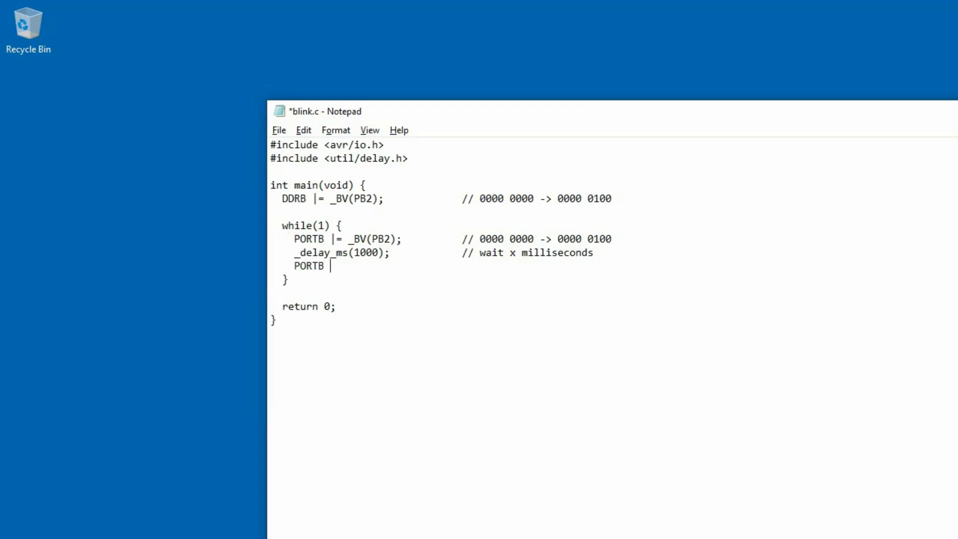
Write 'PORTB &= ~(_BV(PB2));' with comment '// 0000 0100 -> 0000 0000' to turn PB2 off
{"action": "type", "text": "&"}
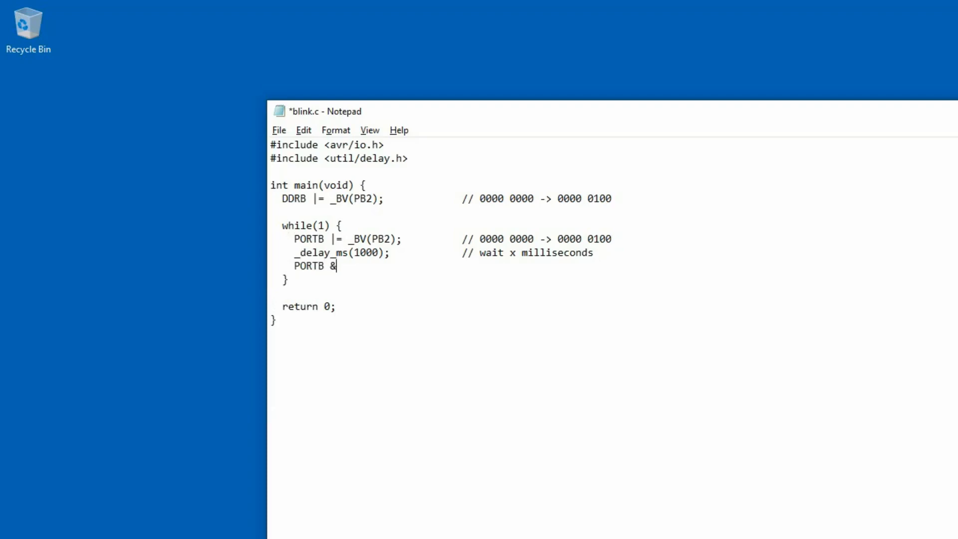
{"action": "type", "text": "="}
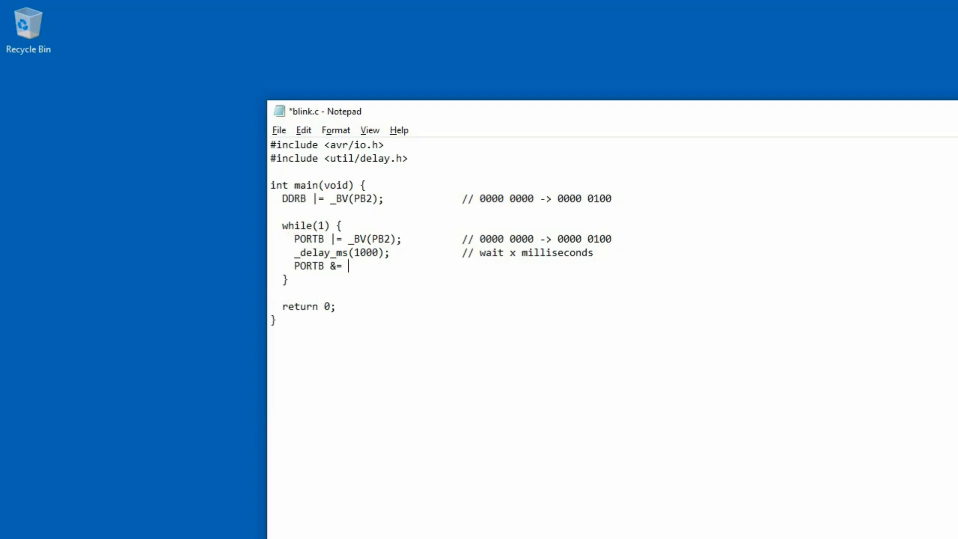
{"action": "type", "text": "~("}
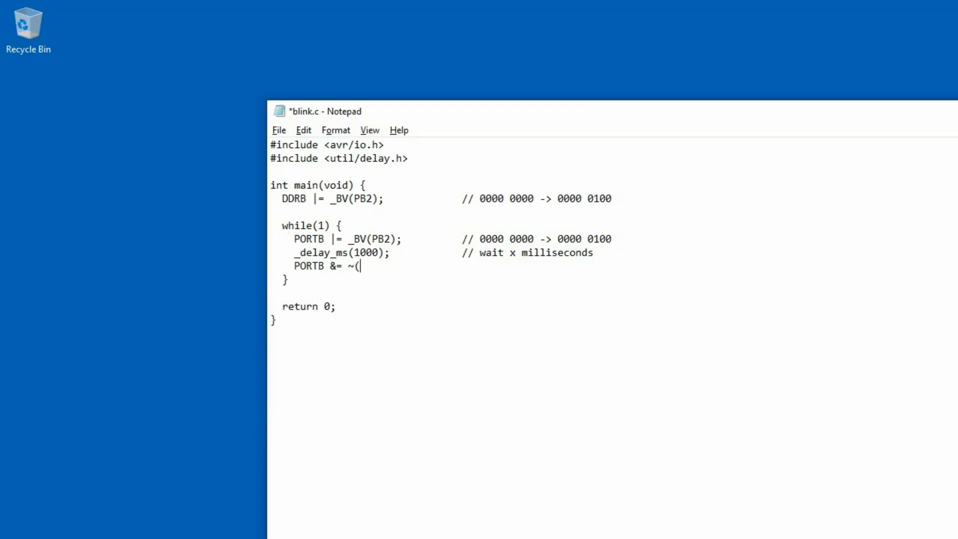
{"action": "type", "text": "_BV"}
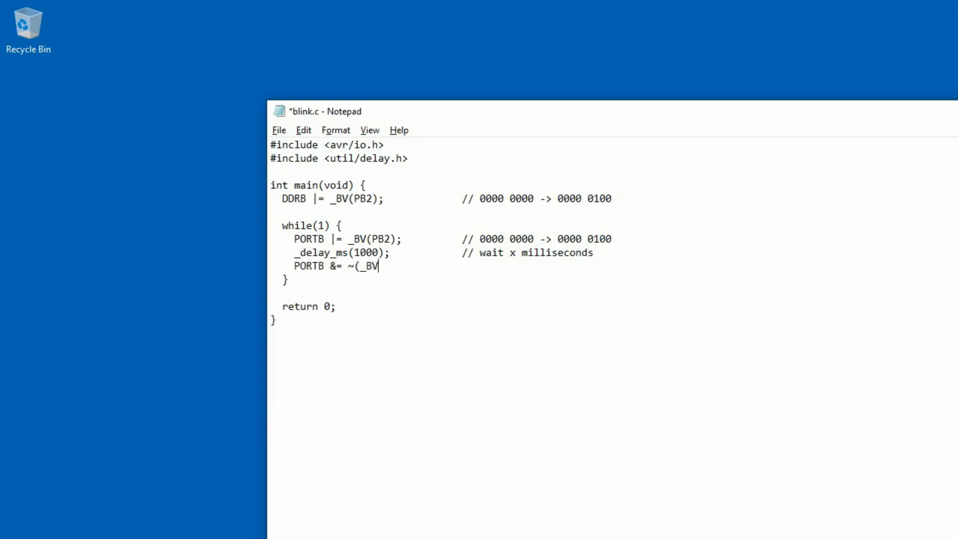
{"action": "type", "text": "PB"}
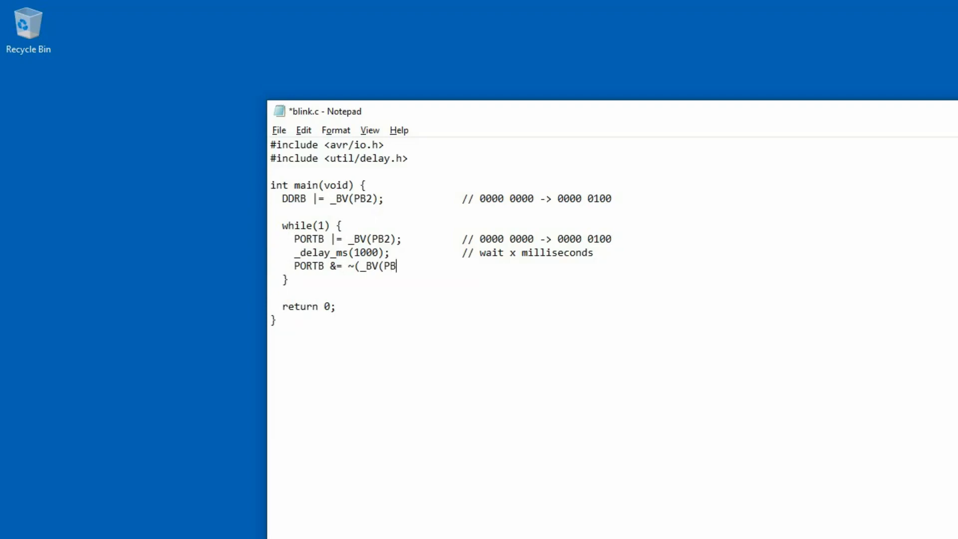
{"action": "type", "text": "2));"}
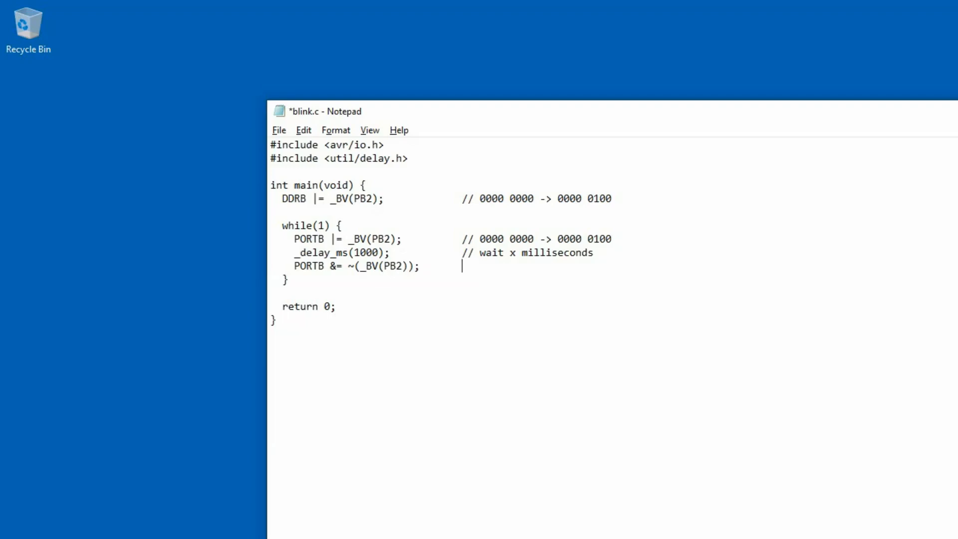
{"action": "type", "text": "// 0000 0"}
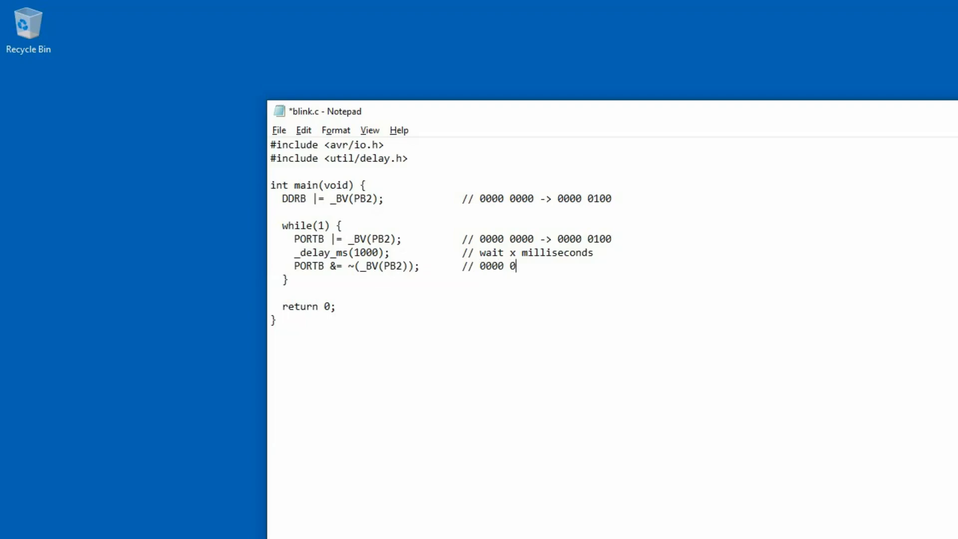
{"action": "type", "text": "100 ->"}
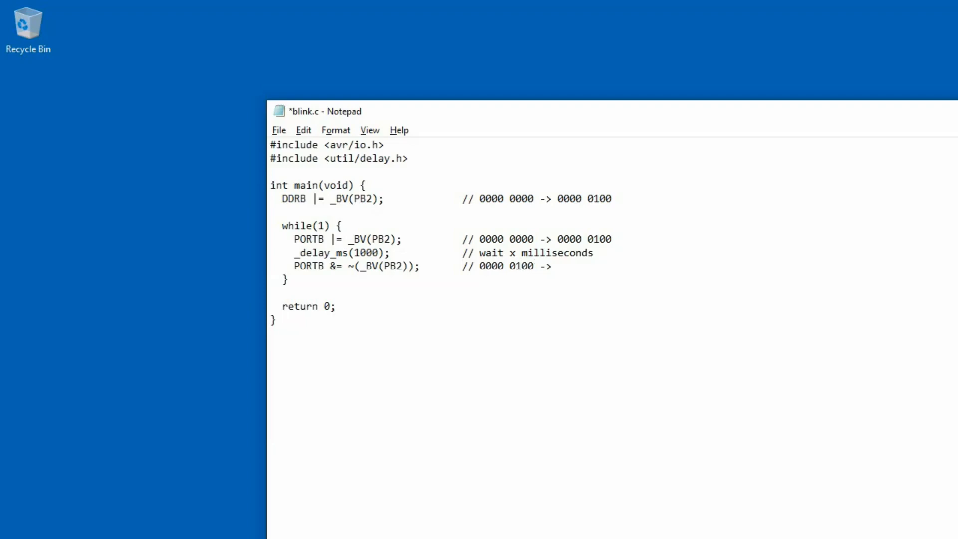
{"action": "type", "text": "0000 0000"}
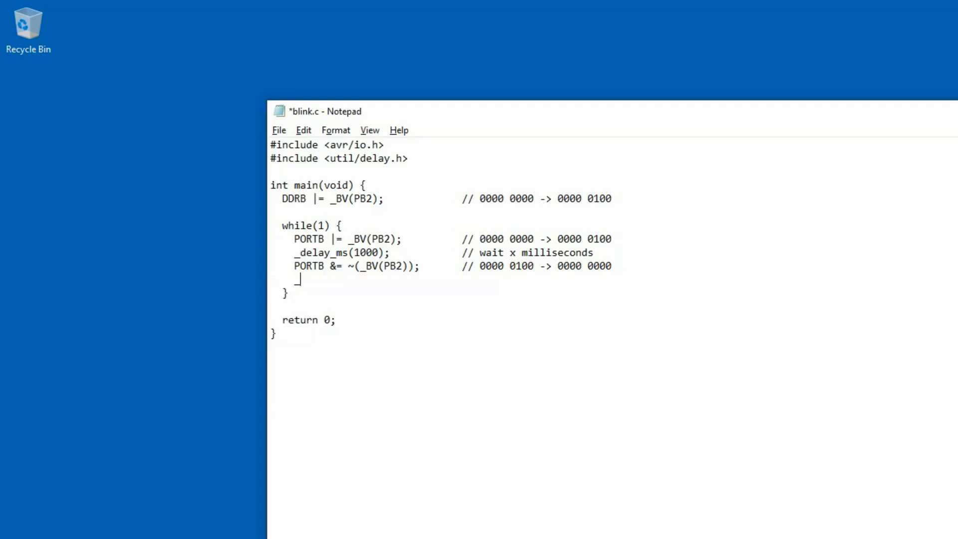
Add a second '_delay_ms(1000);' with a '// wait x milliseconds' comment
{"action": "type", "text": "_delay_"}
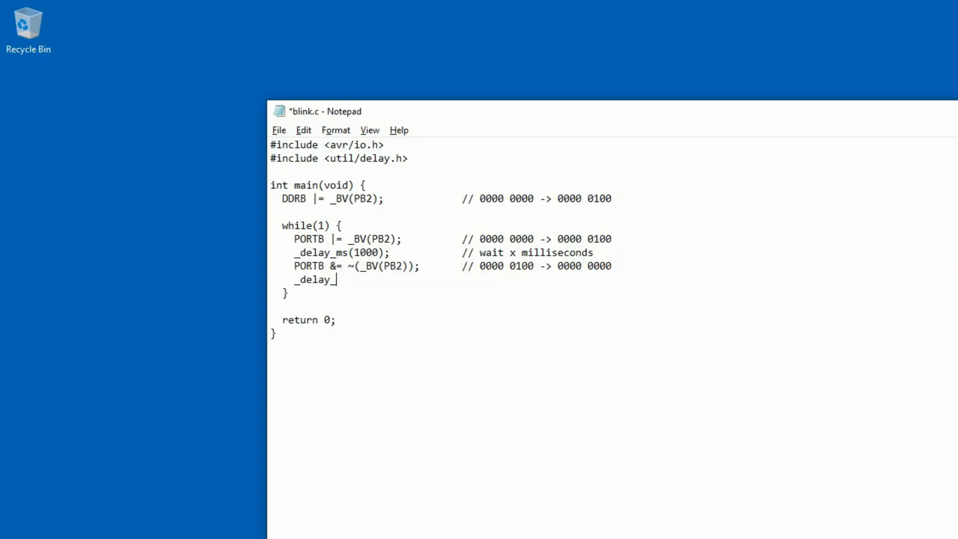
{"action": "type", "text": "ms(1000"}
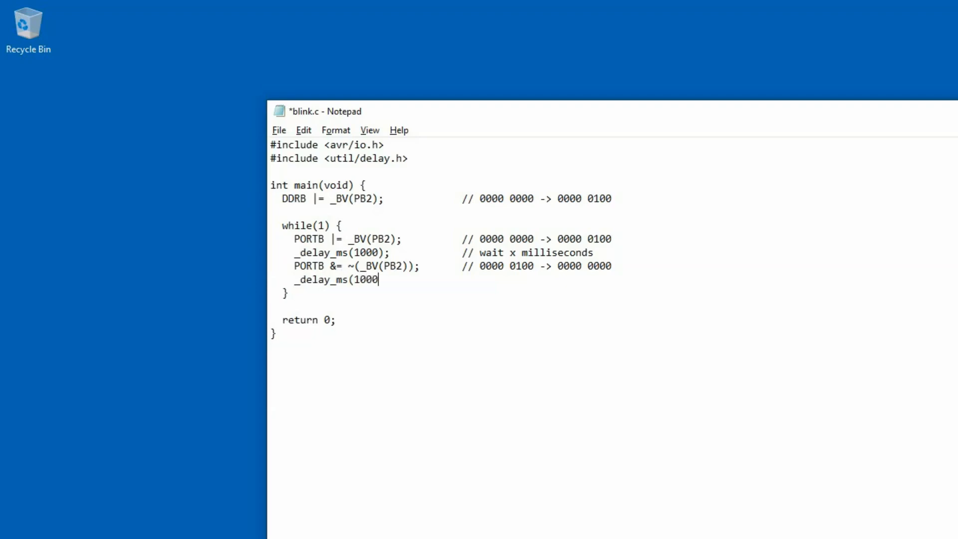
{"action": "type", "text": ");"}
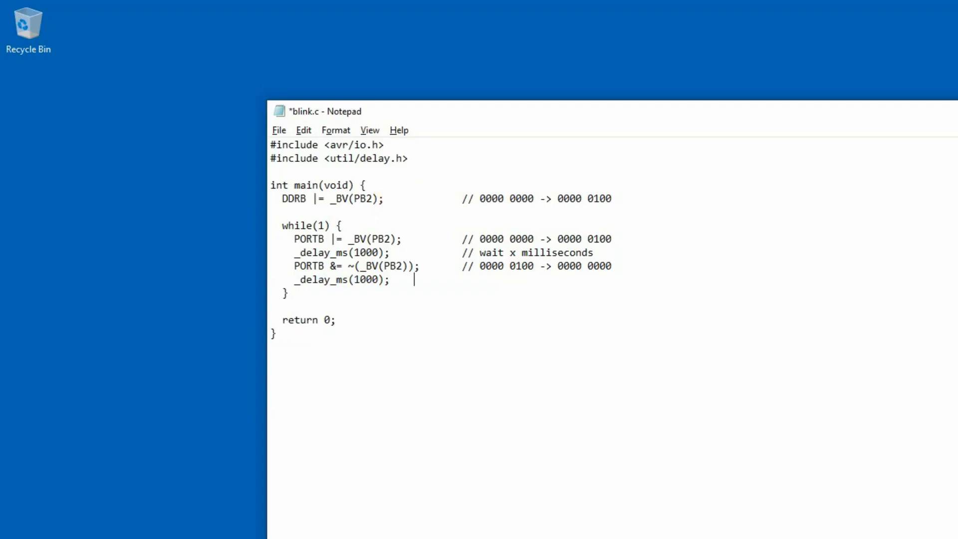
{"action": "type", "text": "// wai"}
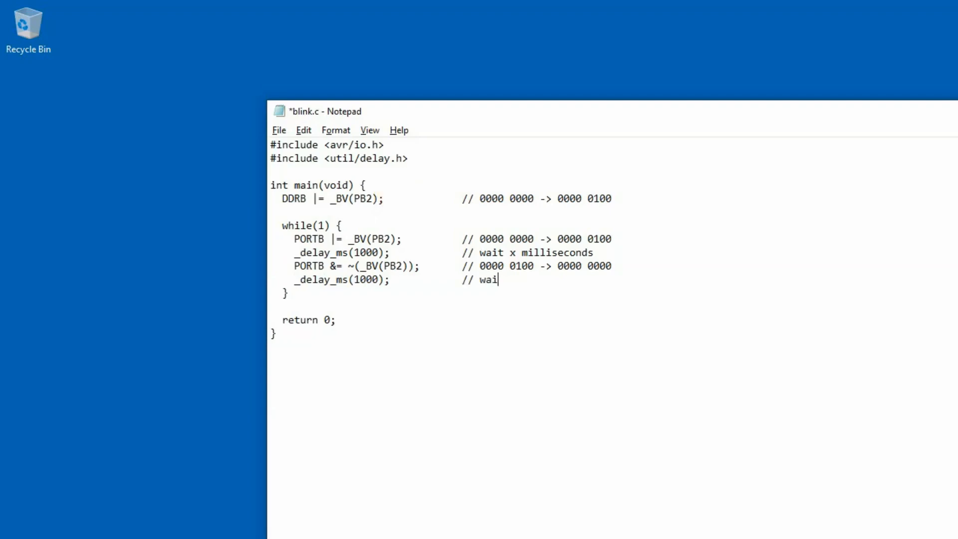
{"action": "type", "text": "t x milliseconds"}
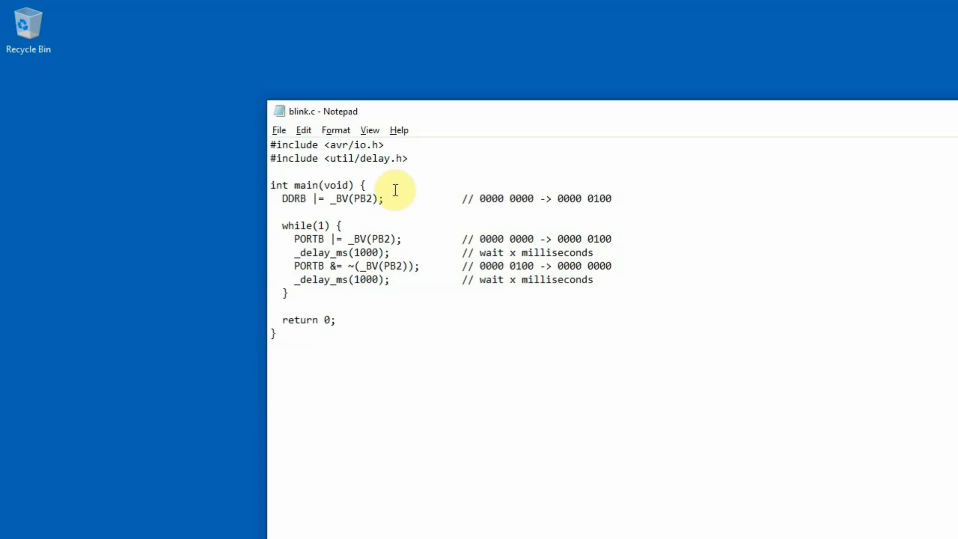
Run the avrdude upload of blink.bin to the ATtiny10 from the command prompt
{"action": "left_click", "coordinate": [270, 319]}
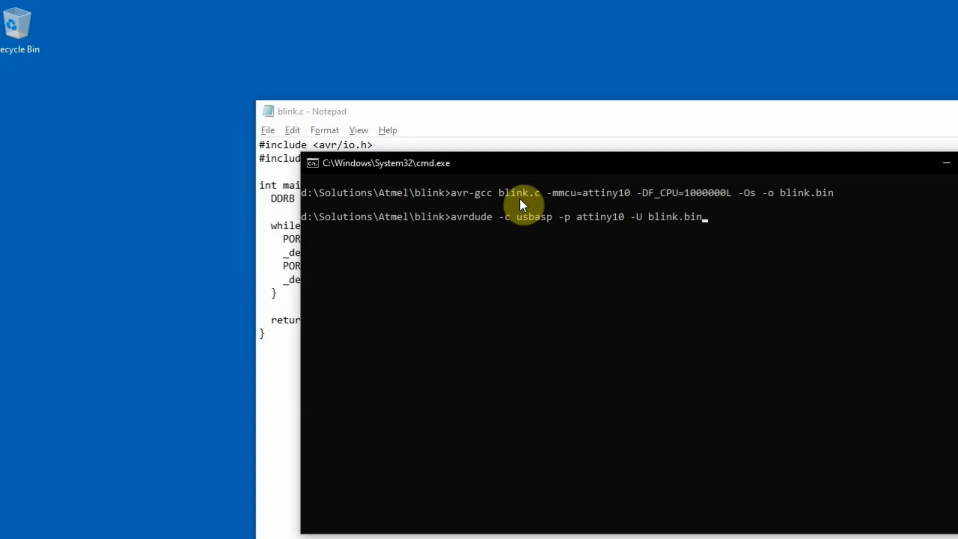
{"action": "key", "text": "Return"}
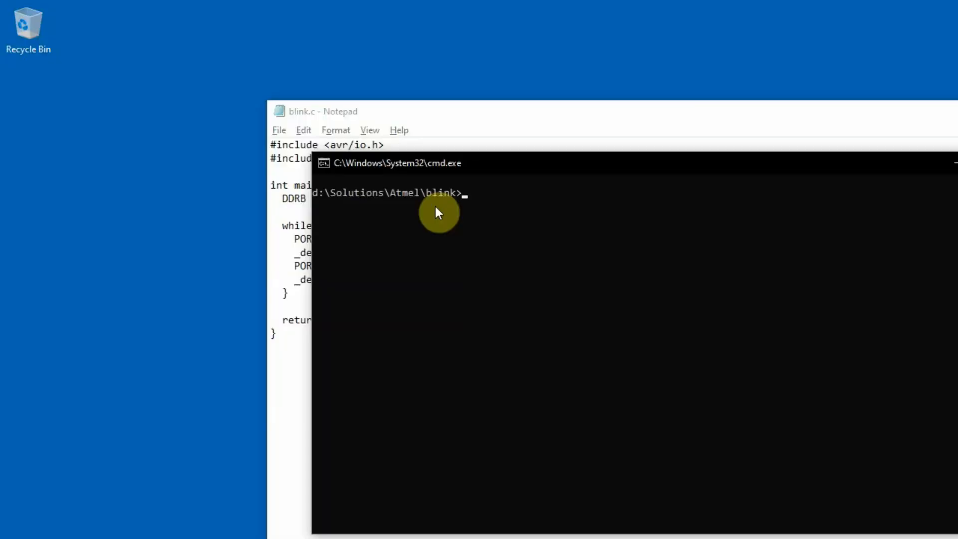
Check make --version, which reports GNU Make 3.81 for i686-pc-msys
{"action": "type", "text": "make"}
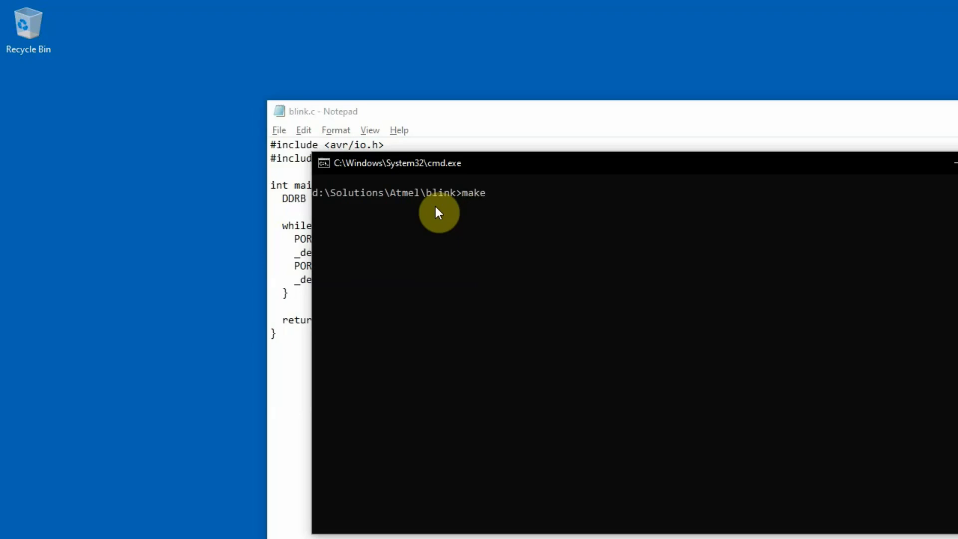
{"action": "type", "text": "--version"}
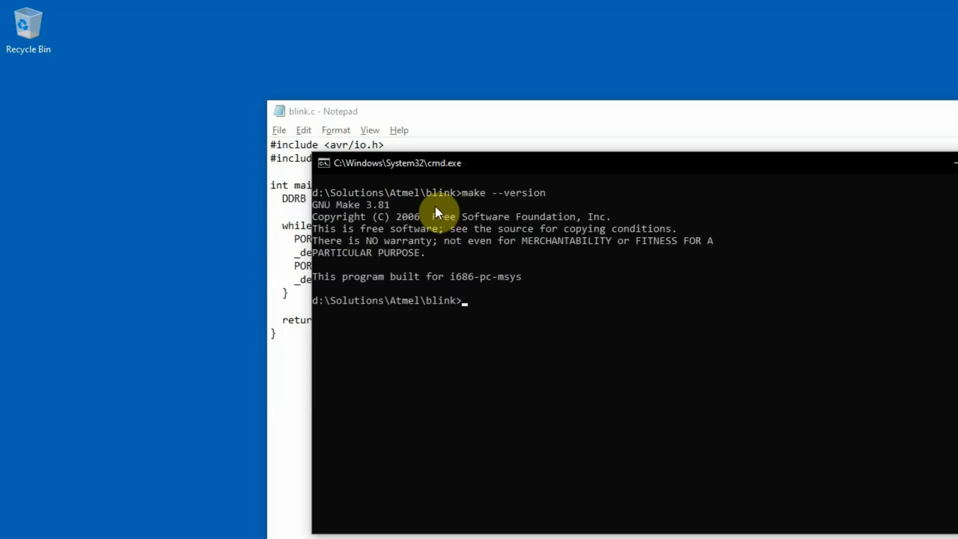
{"action": "mouse_move", "coordinate": [328, 219]}
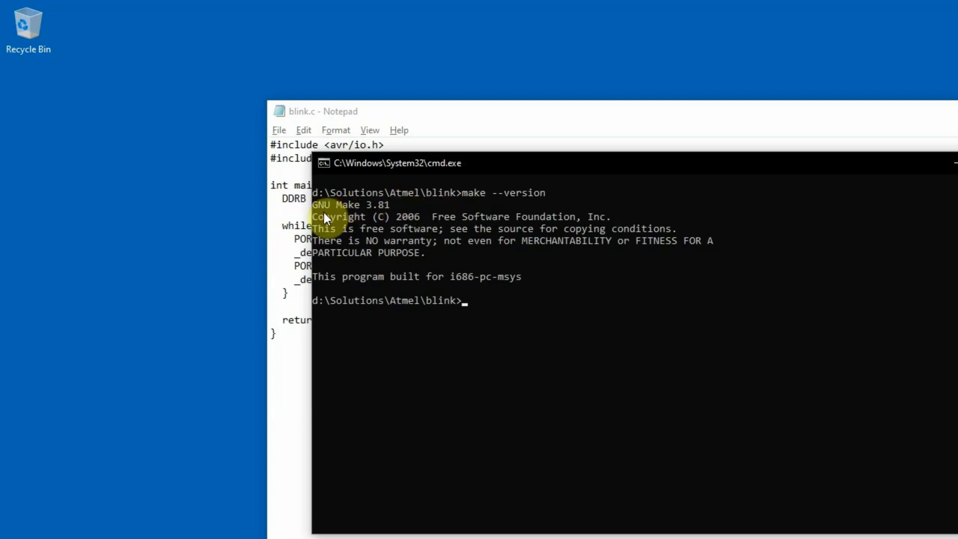
{"action": "mouse_move", "coordinate": [352, 222]}
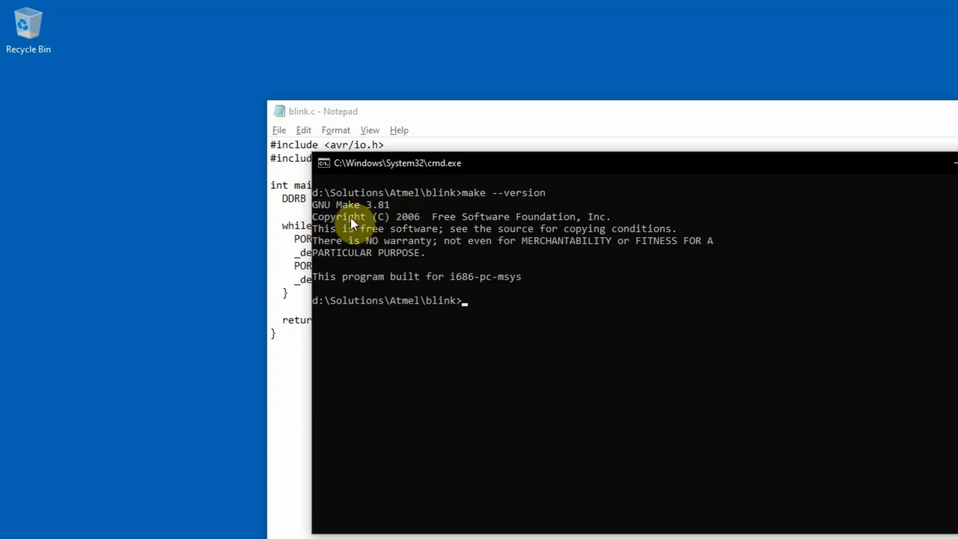
{"action": "mouse_move", "coordinate": [371, 218]}
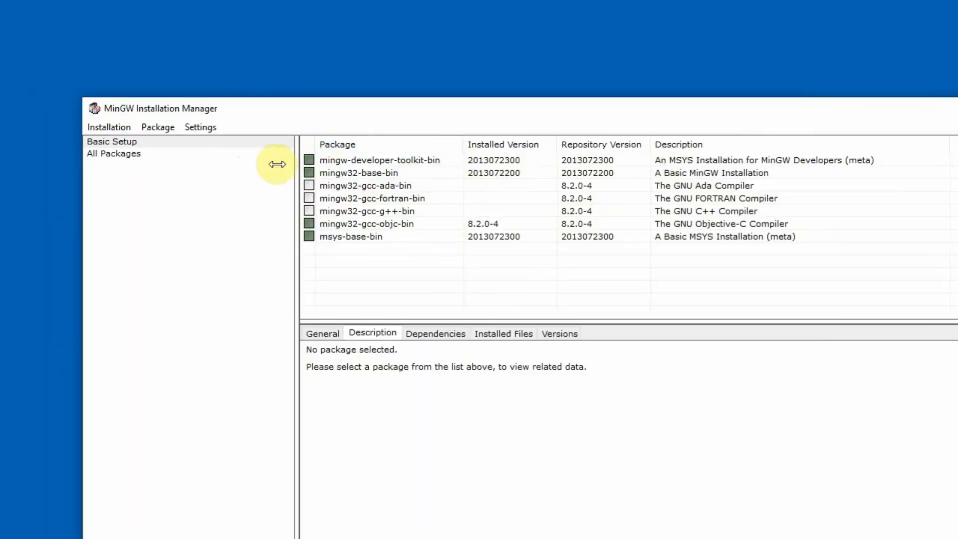
{"action": "mouse_move", "coordinate": [467, 178]}
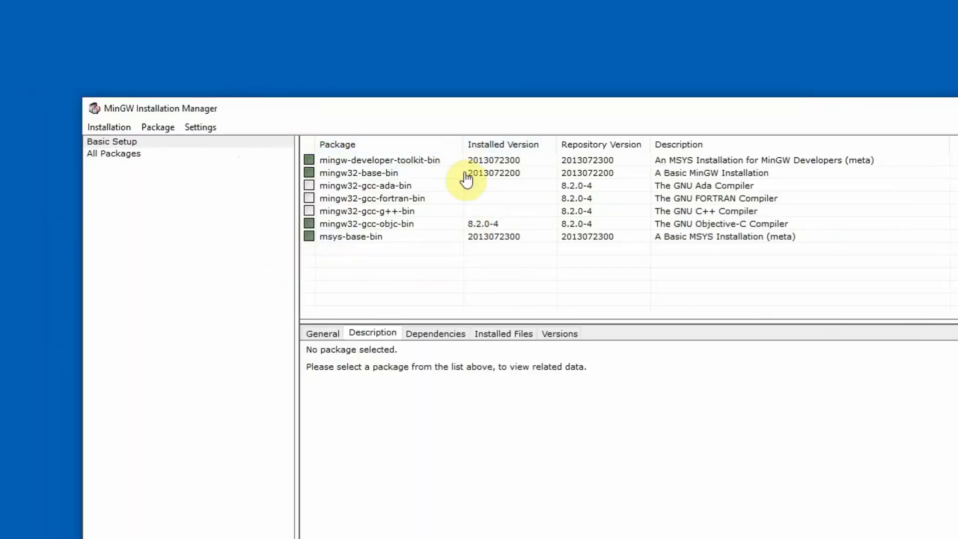
{"action": "mouse_move", "coordinate": [329, 116]}
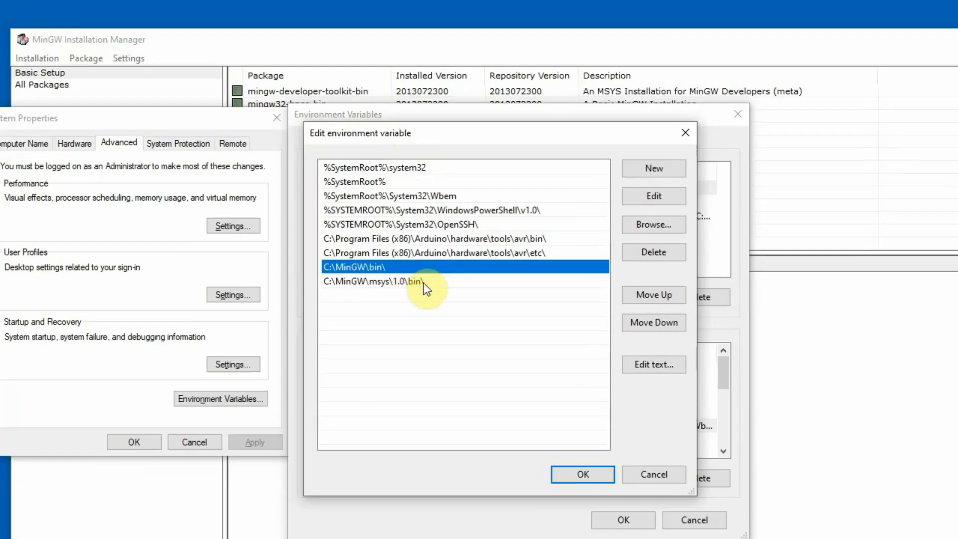
{"action": "left_click", "coordinate": [421, 282]}
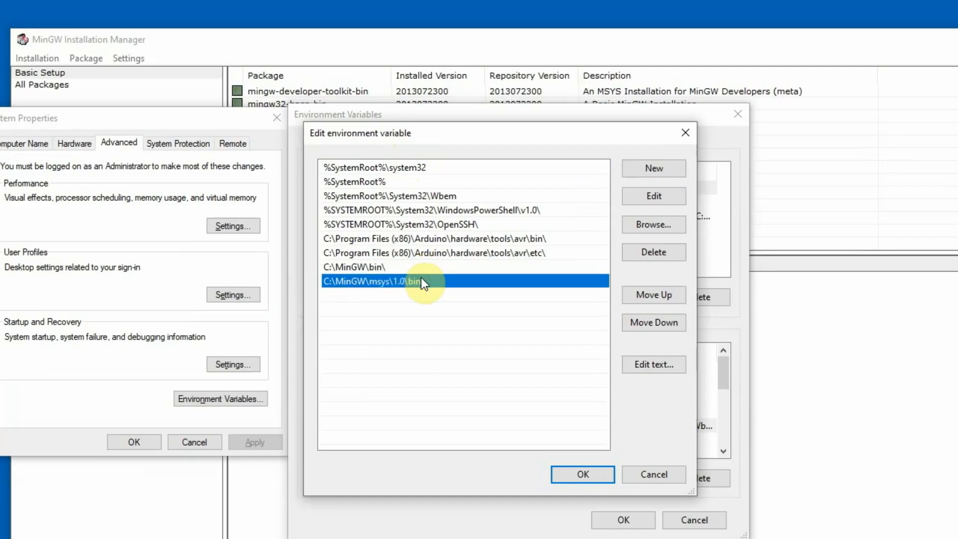
{"action": "mouse_move", "coordinate": [621, 166]}
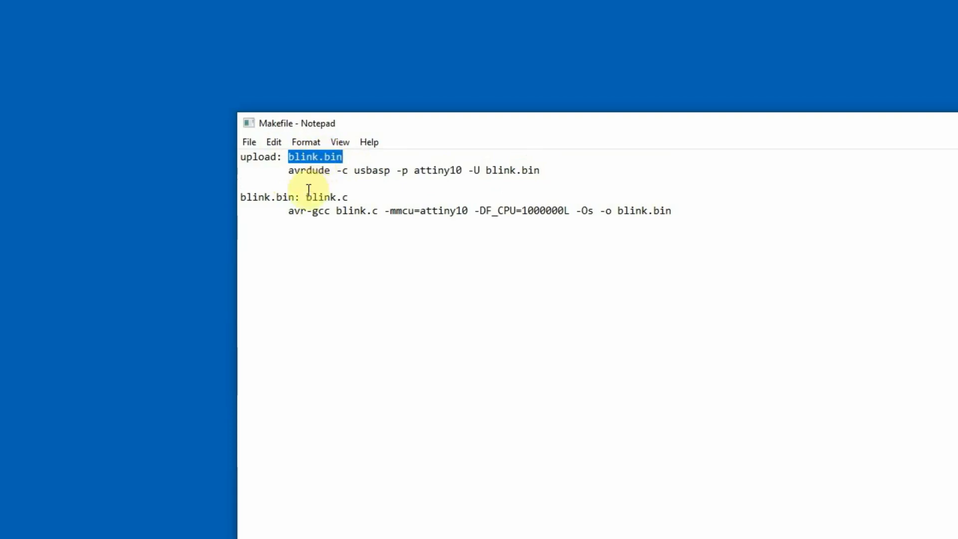
{"action": "double_click", "coordinate": [266, 197]}
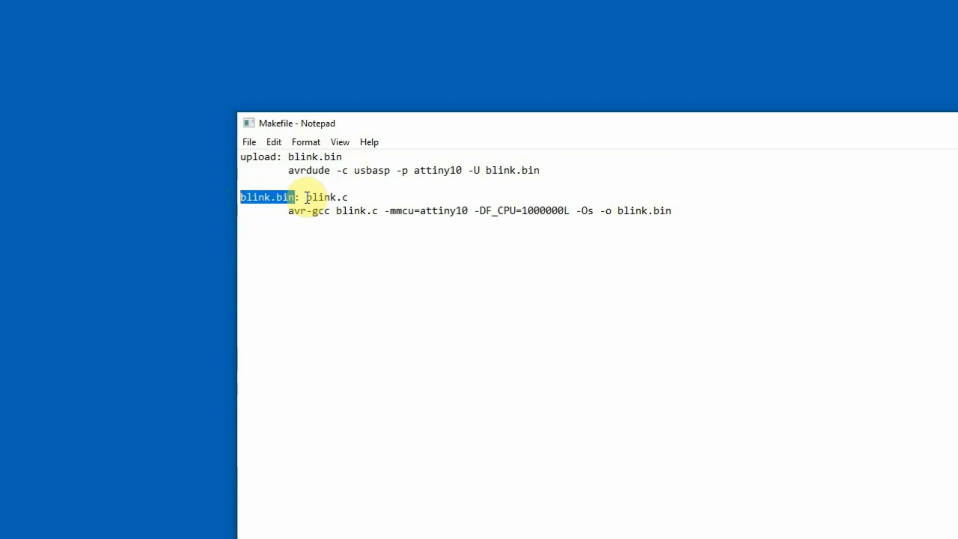
{"action": "double_click", "coordinate": [325, 197]}
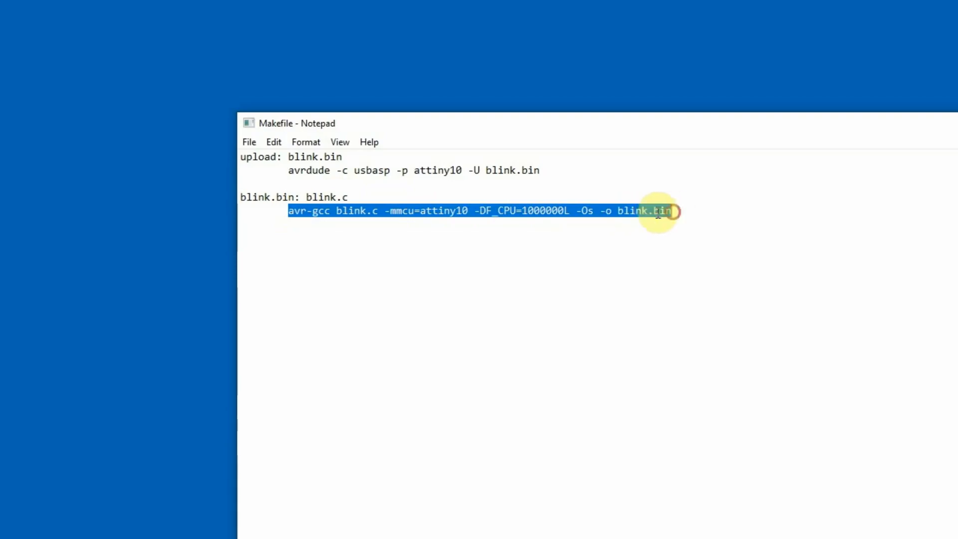
{"action": "mouse_move", "coordinate": [358, 197]}
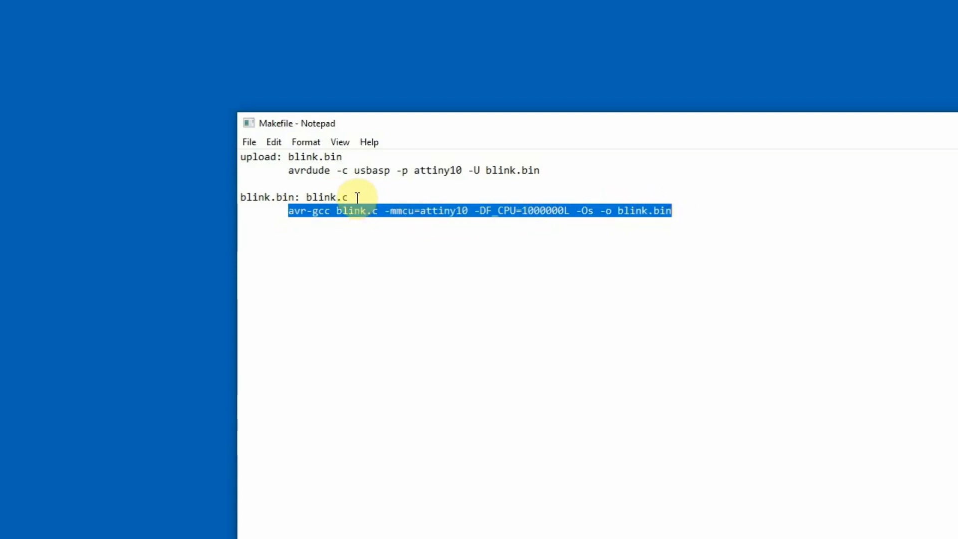
{"action": "left_click", "coordinate": [353, 198]}
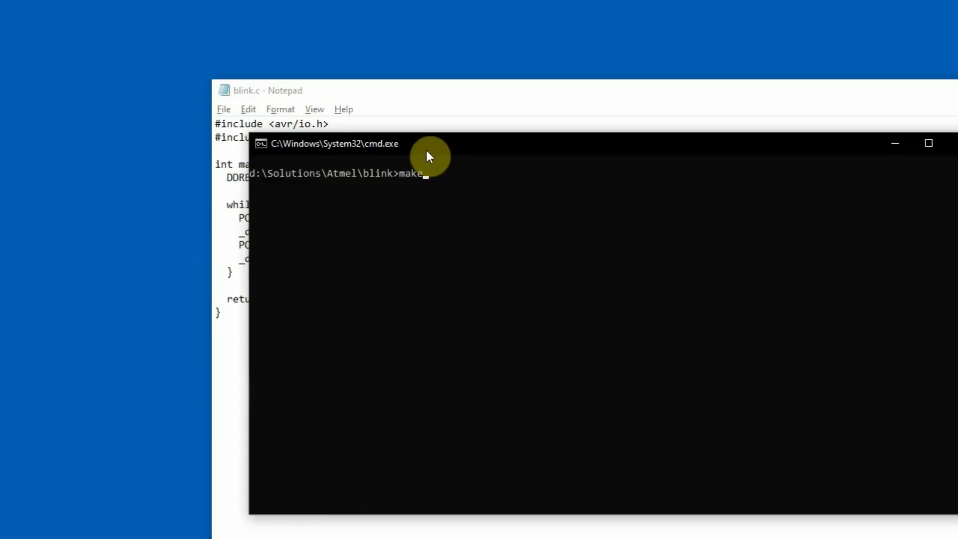
Run make, compiling blink.c and flashing 80 verified bytes, and mark the avr-gcc line
{"action": "key", "text": "Return"}
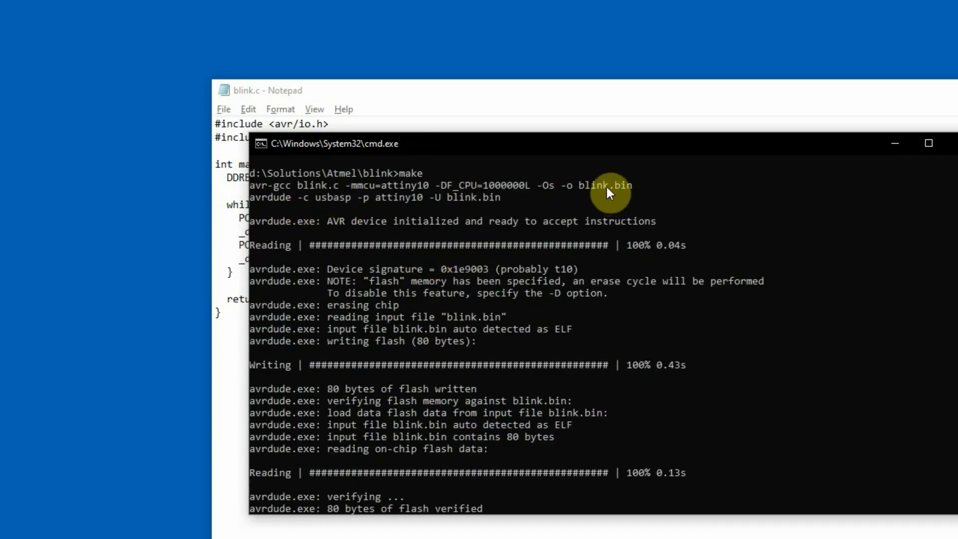
{"action": "left_click", "coordinate": [611, 185]}
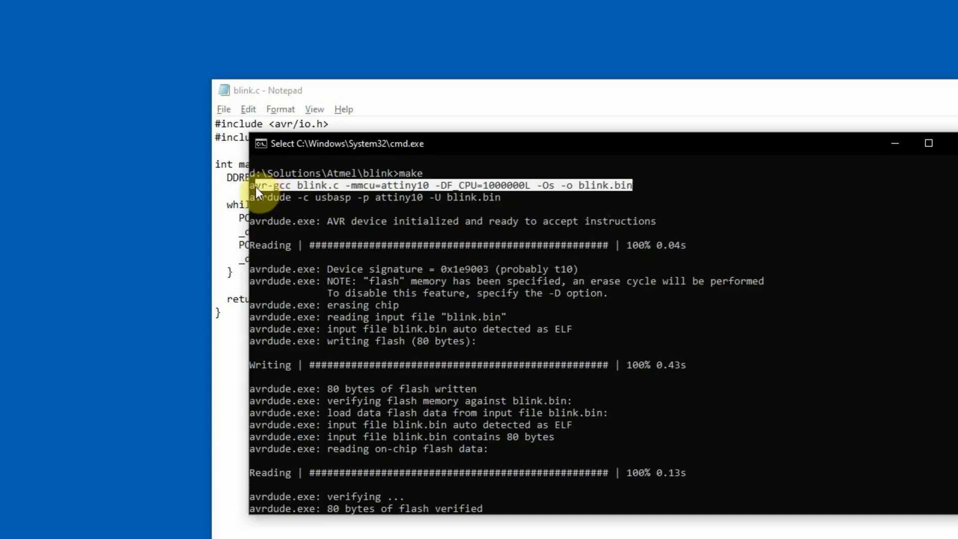
{"action": "mouse_move", "coordinate": [391, 190]}
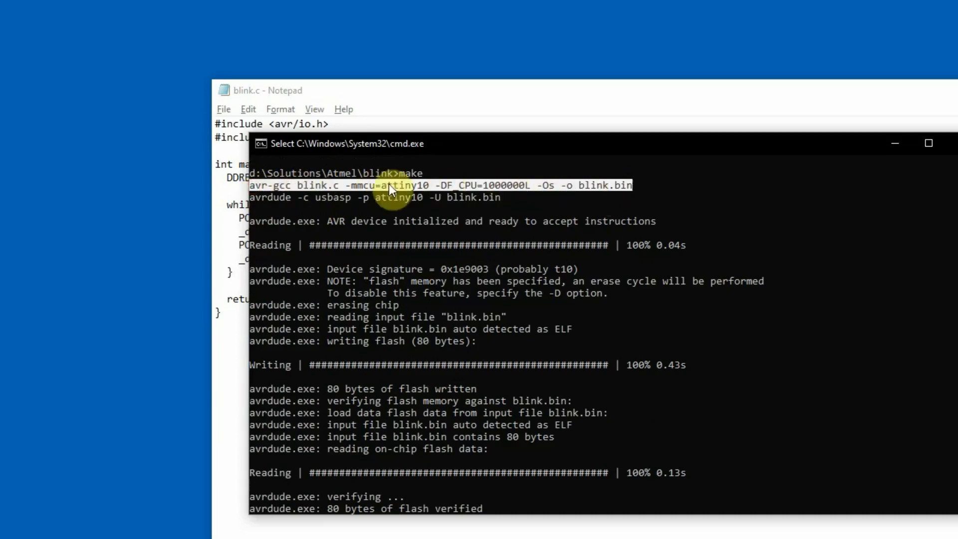
{"action": "mouse_move", "coordinate": [501, 205]}
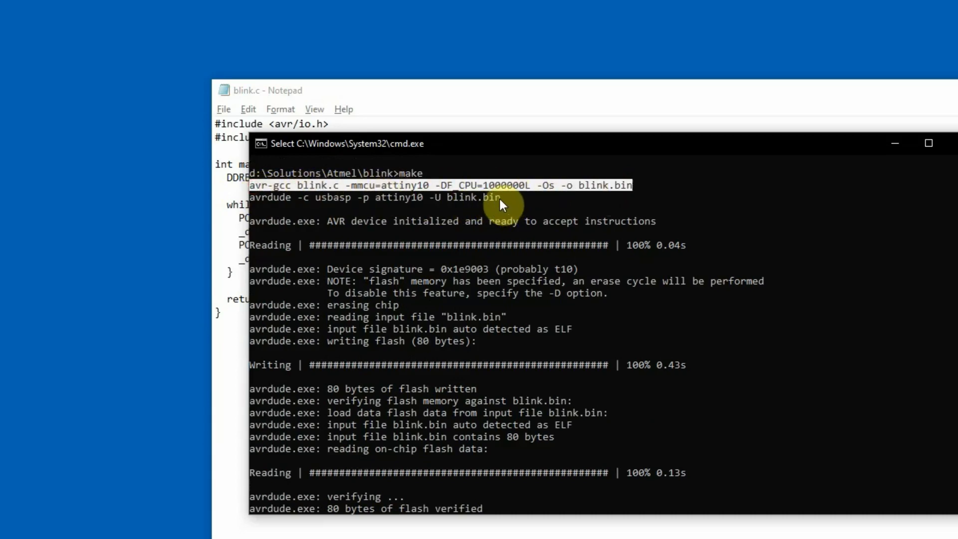